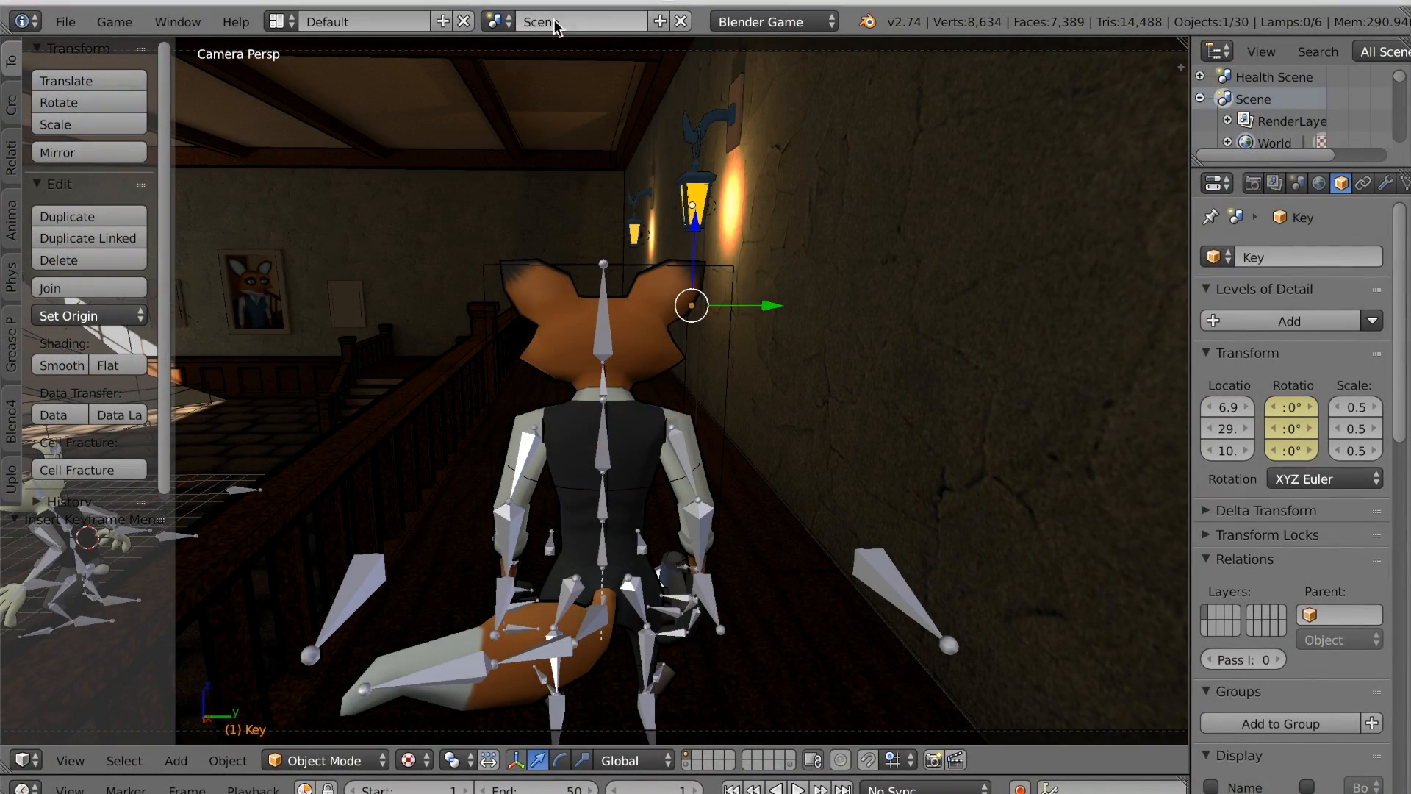
Switch to Health Scene and add a new plane, Plane.004, viewed through the camera.
{"action": "left_click", "coordinate": [583, 20]}
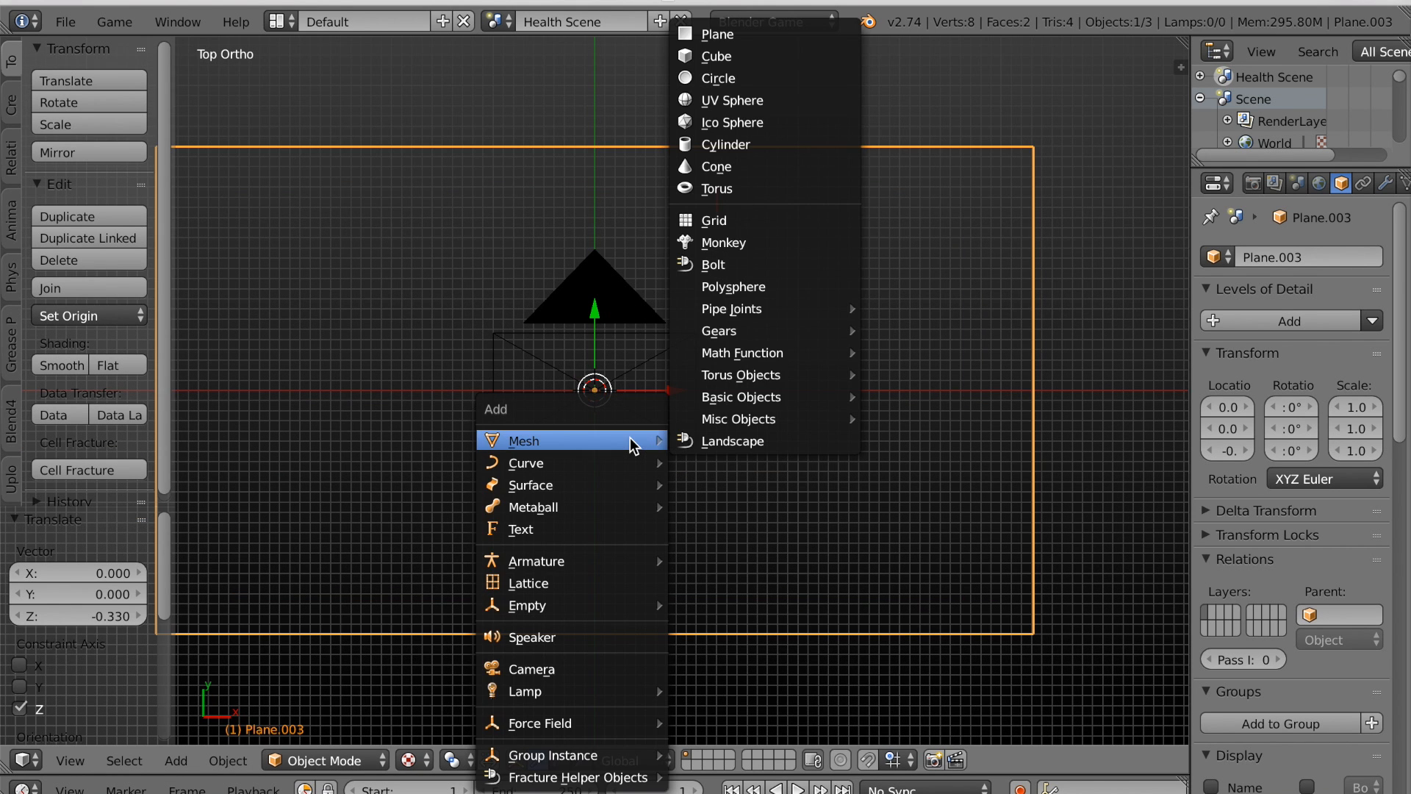
{"action": "left_click", "coordinate": [718, 35]}
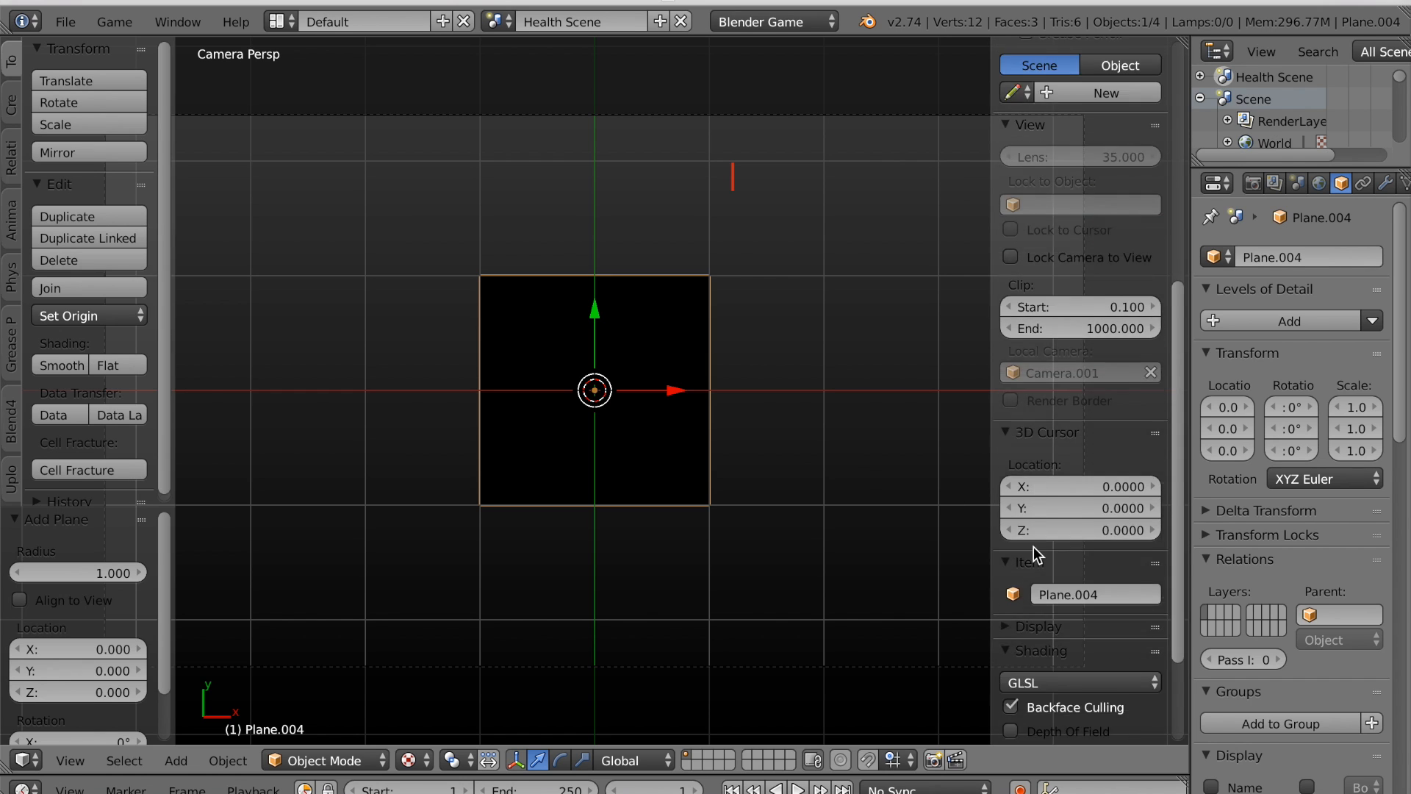
Give the plane a shadeless, object-colour, Z-transparent material with lowered alpha and an image texture.
{"action": "scroll", "scroll_direction": "down", "scroll_amount": 3}
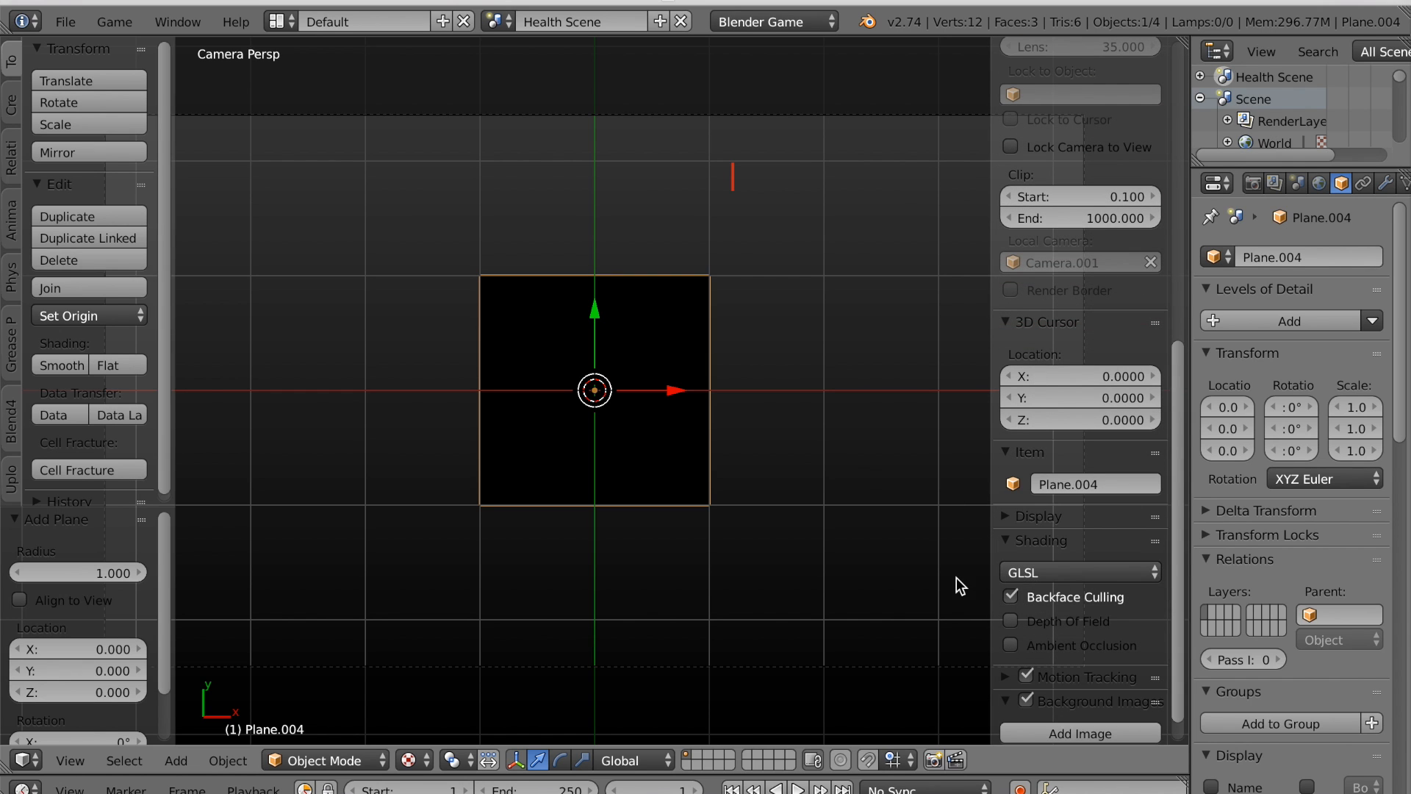
{"action": "mouse_move", "coordinate": [738, 543]}
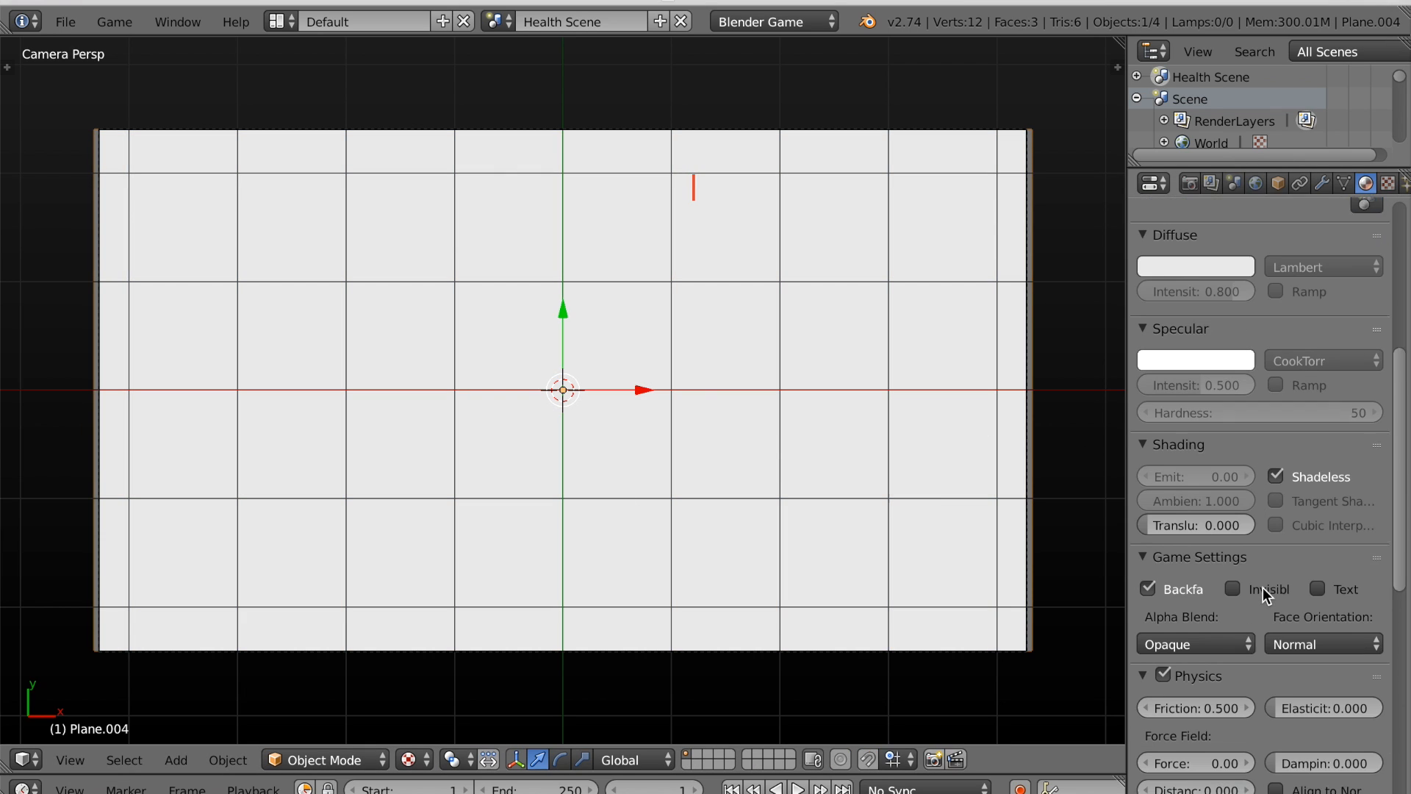
{"action": "scroll", "scroll_direction": "down", "scroll_amount": 3}
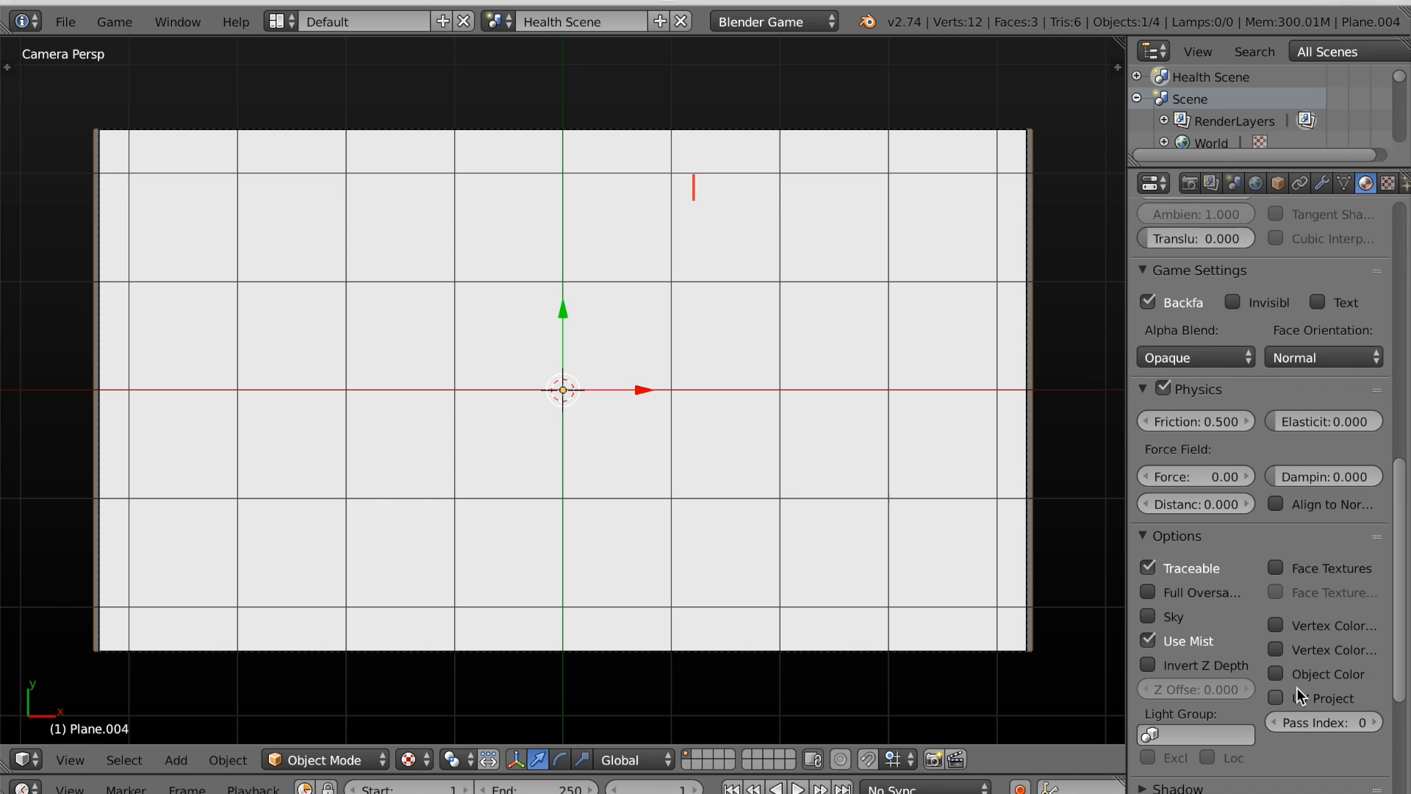
{"action": "left_click", "coordinate": [1275, 673]}
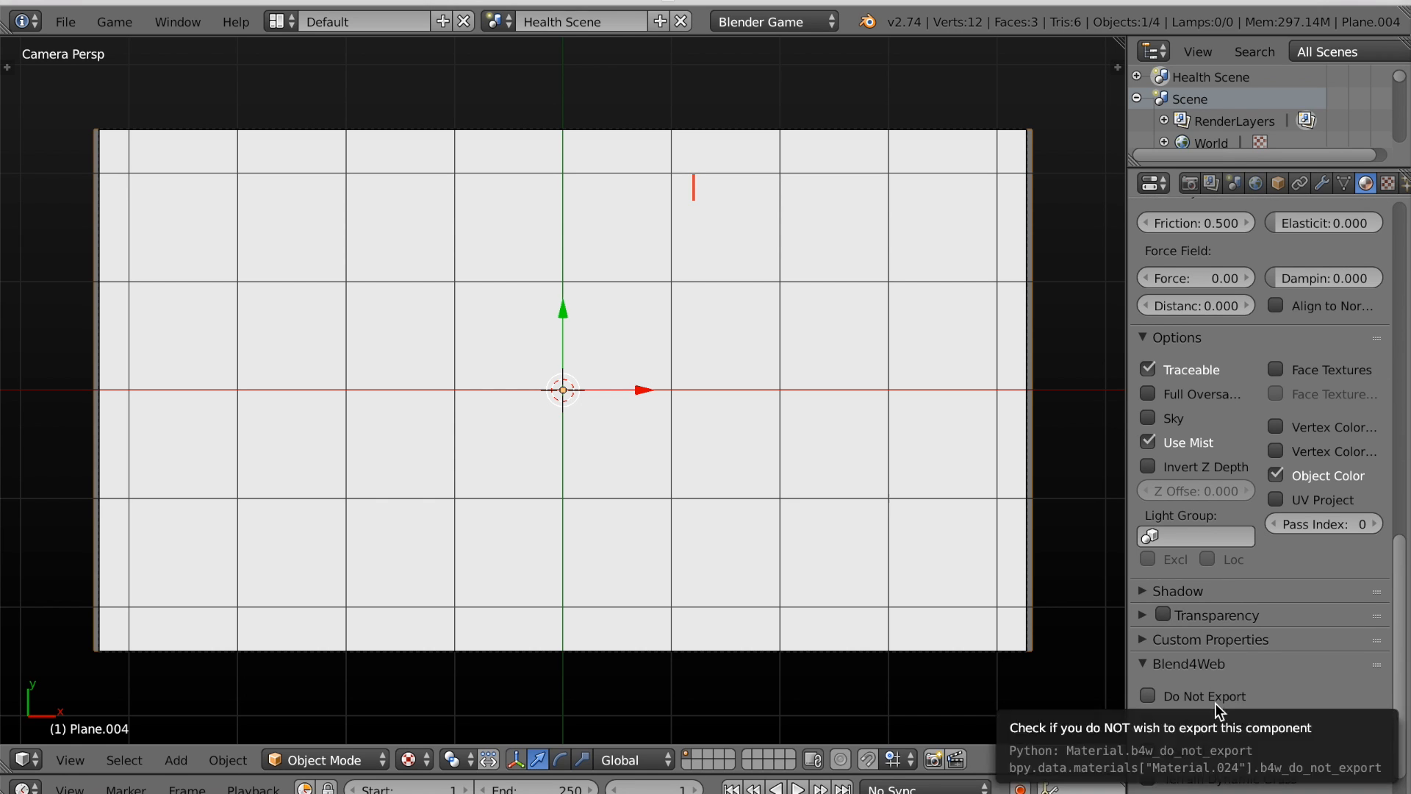
{"action": "left_click", "coordinate": [1175, 615]}
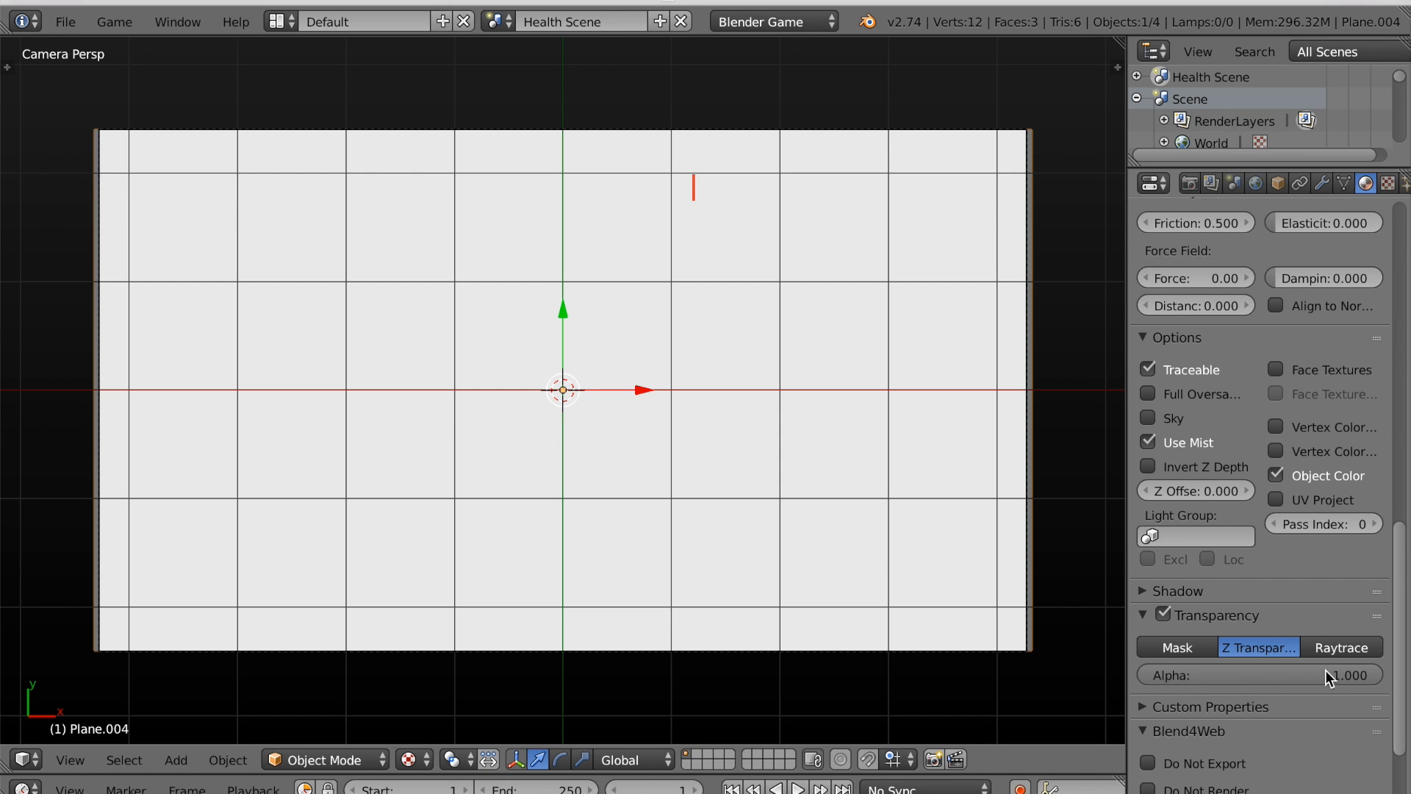
{"action": "left_click_drag", "start_coordinate": [1350, 675], "coordinate": [1161, 675]}
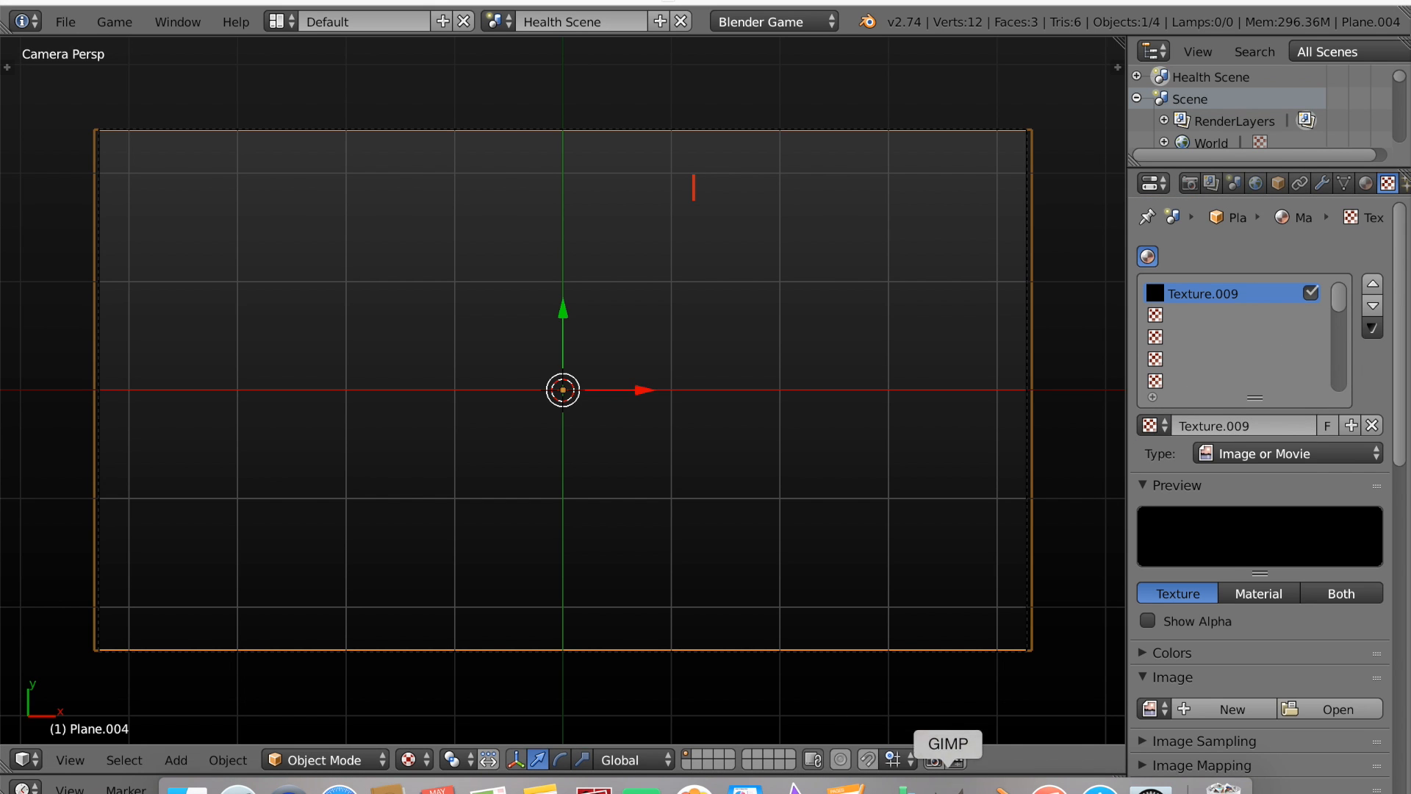
Create a new transparent 640×400 image in GIMP and draw a text box across it.
{"action": "left_click", "coordinate": [946, 743]}
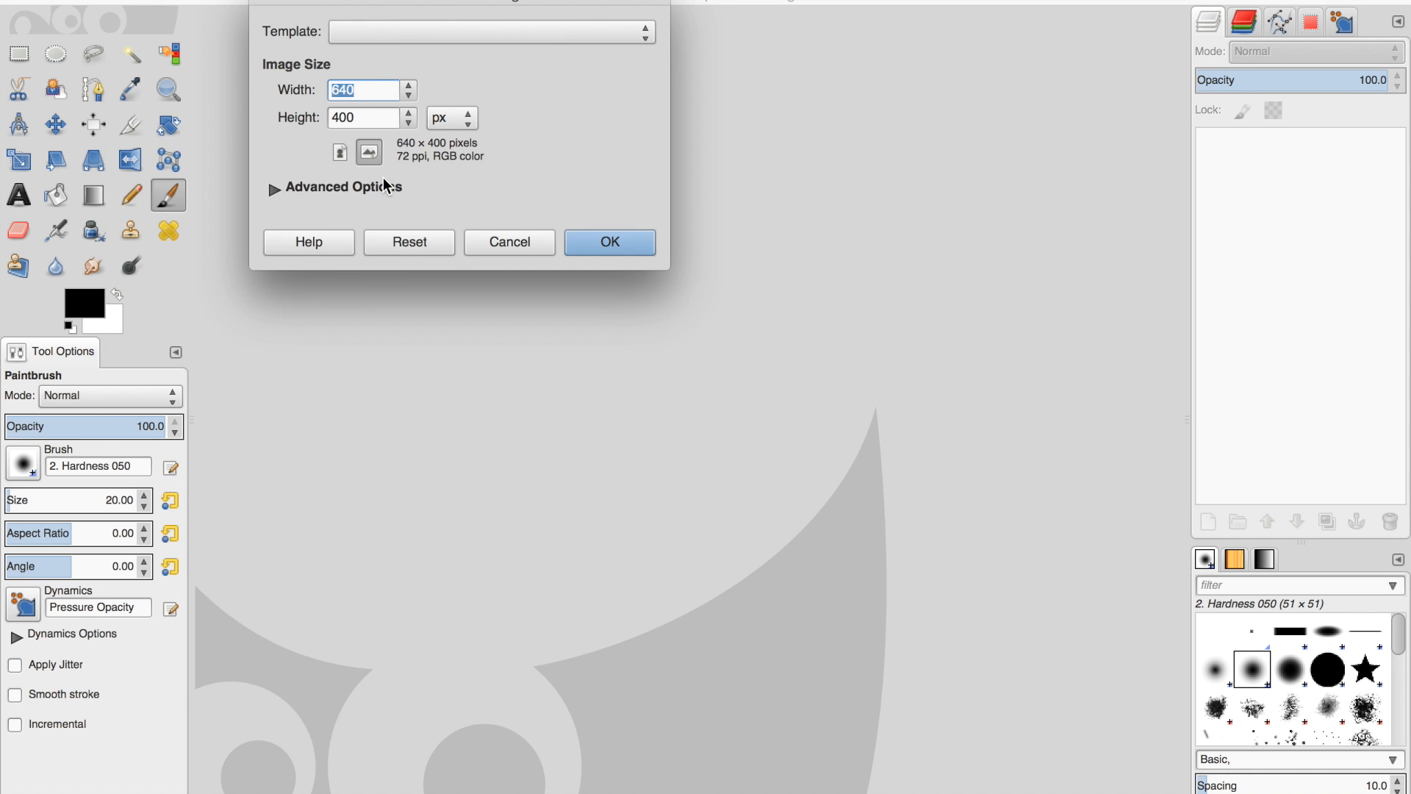
{"action": "left_click", "coordinate": [276, 186]}
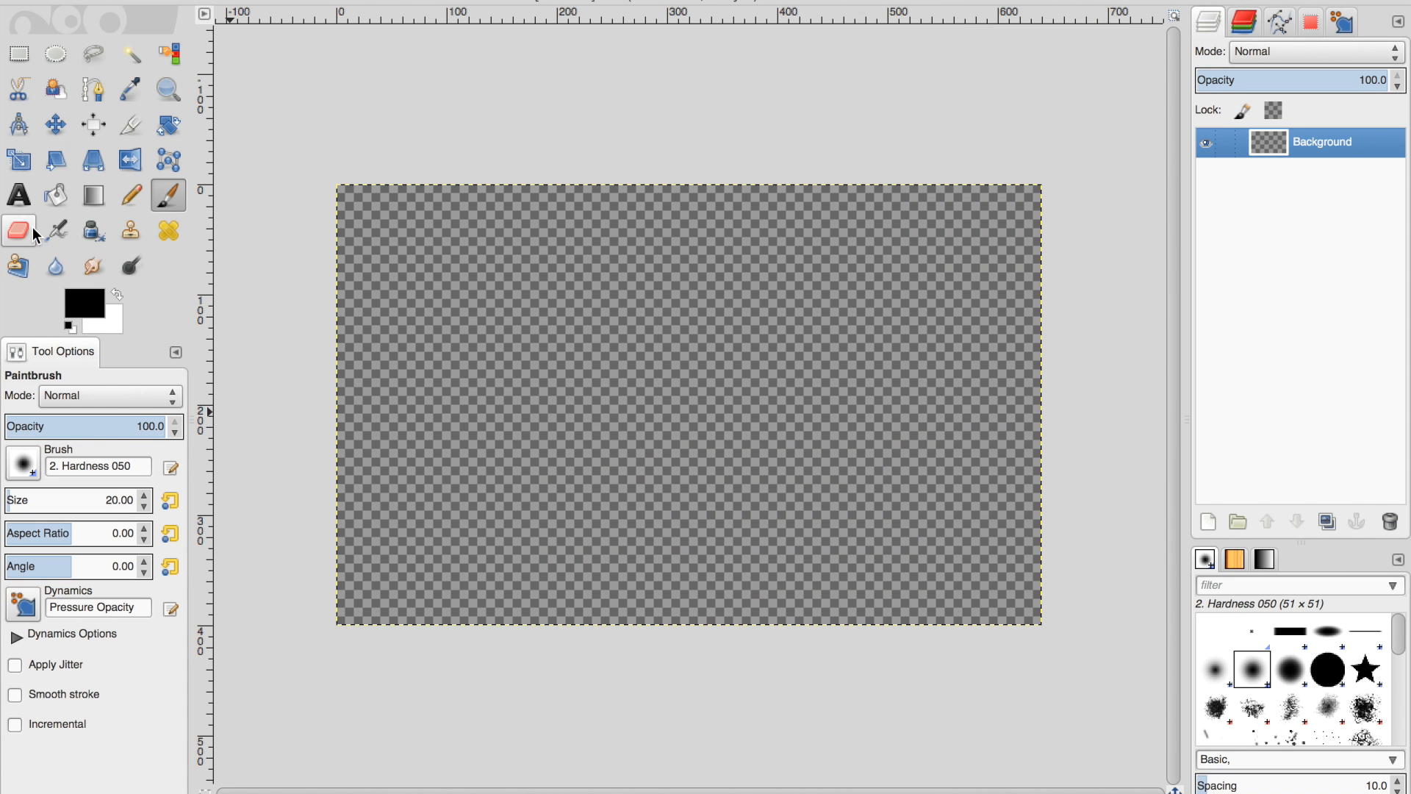
{"action": "left_click_drag", "start_coordinate": [424, 292], "coordinate": [941, 504]}
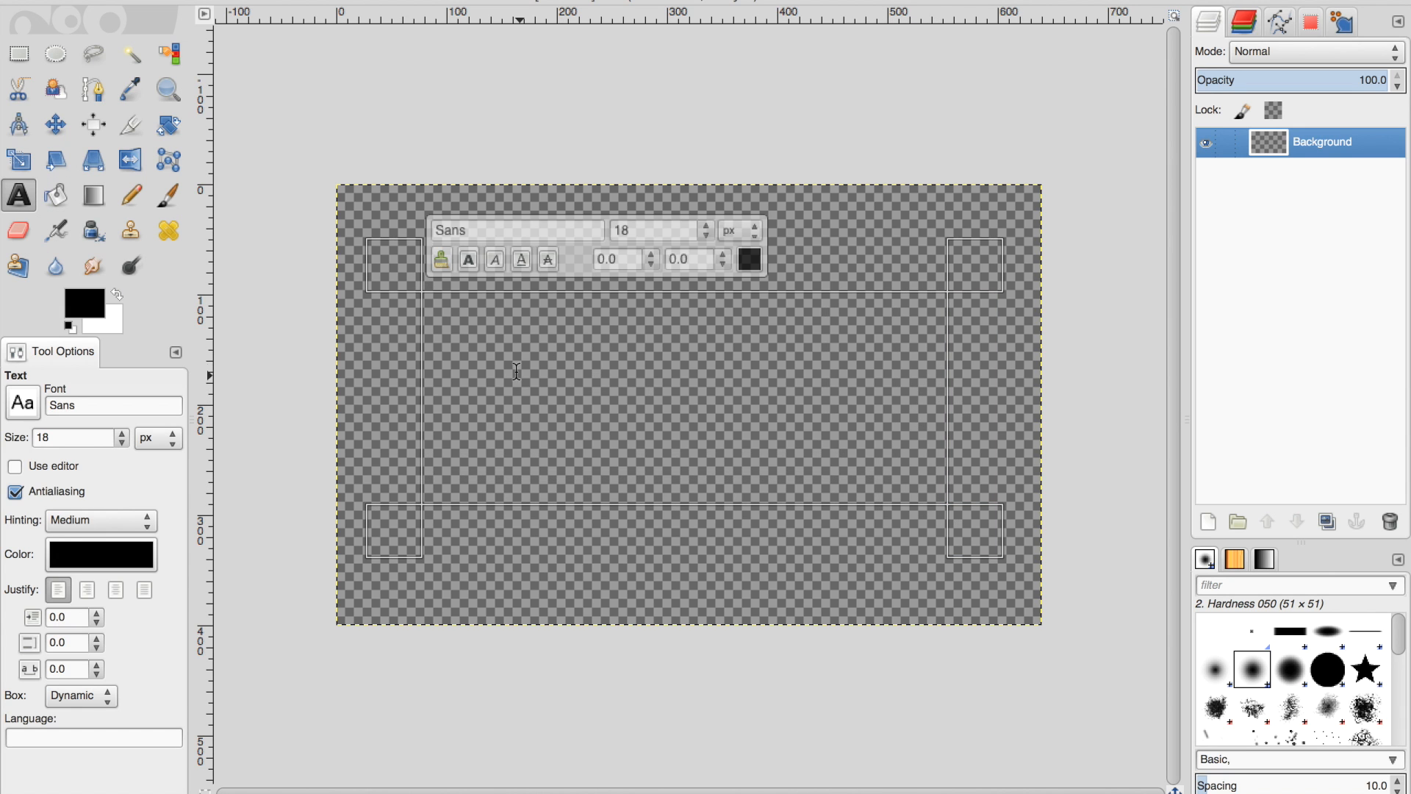
Enter the text START at 134 px in Marker Felt Bold.
{"action": "type", "text": "START"}
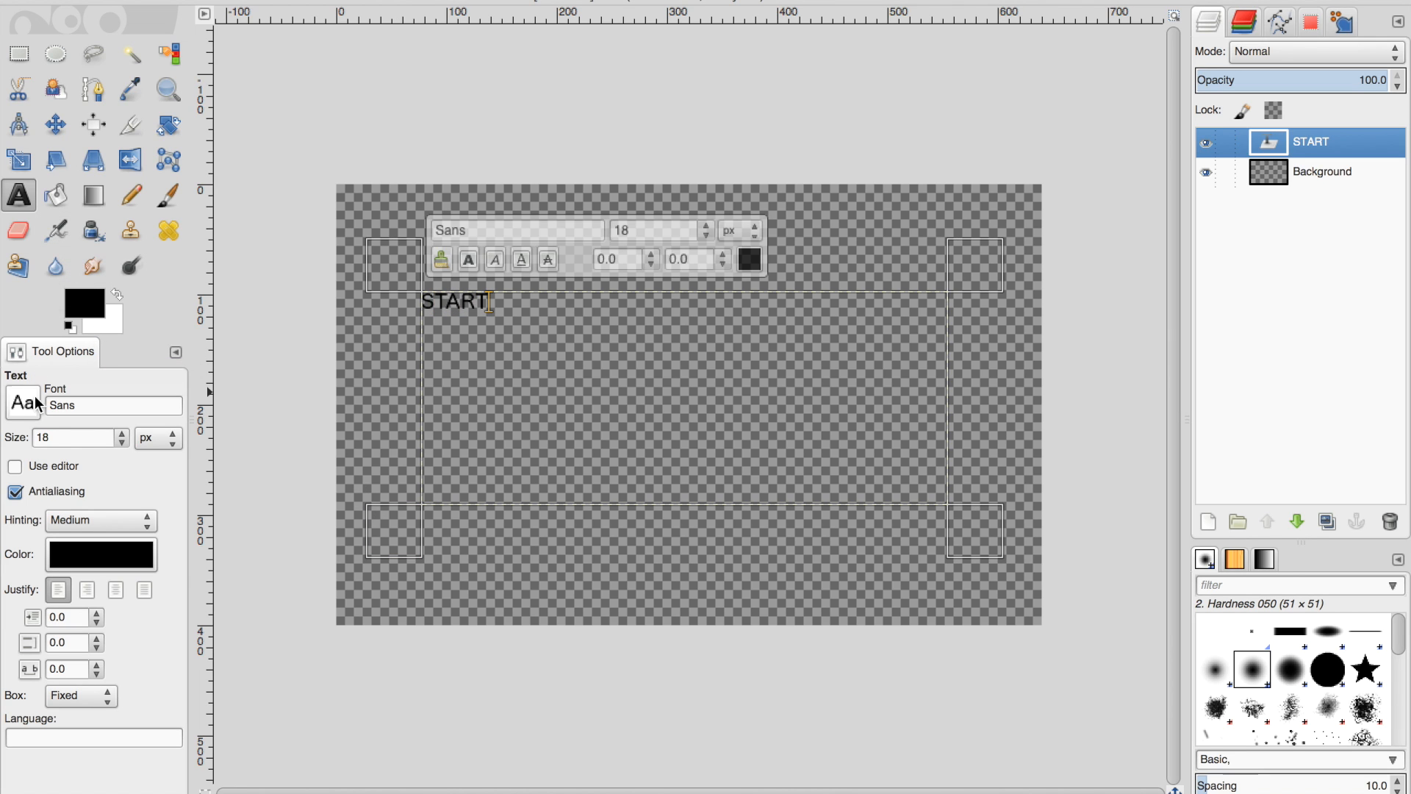
{"action": "type", "text": "97"}
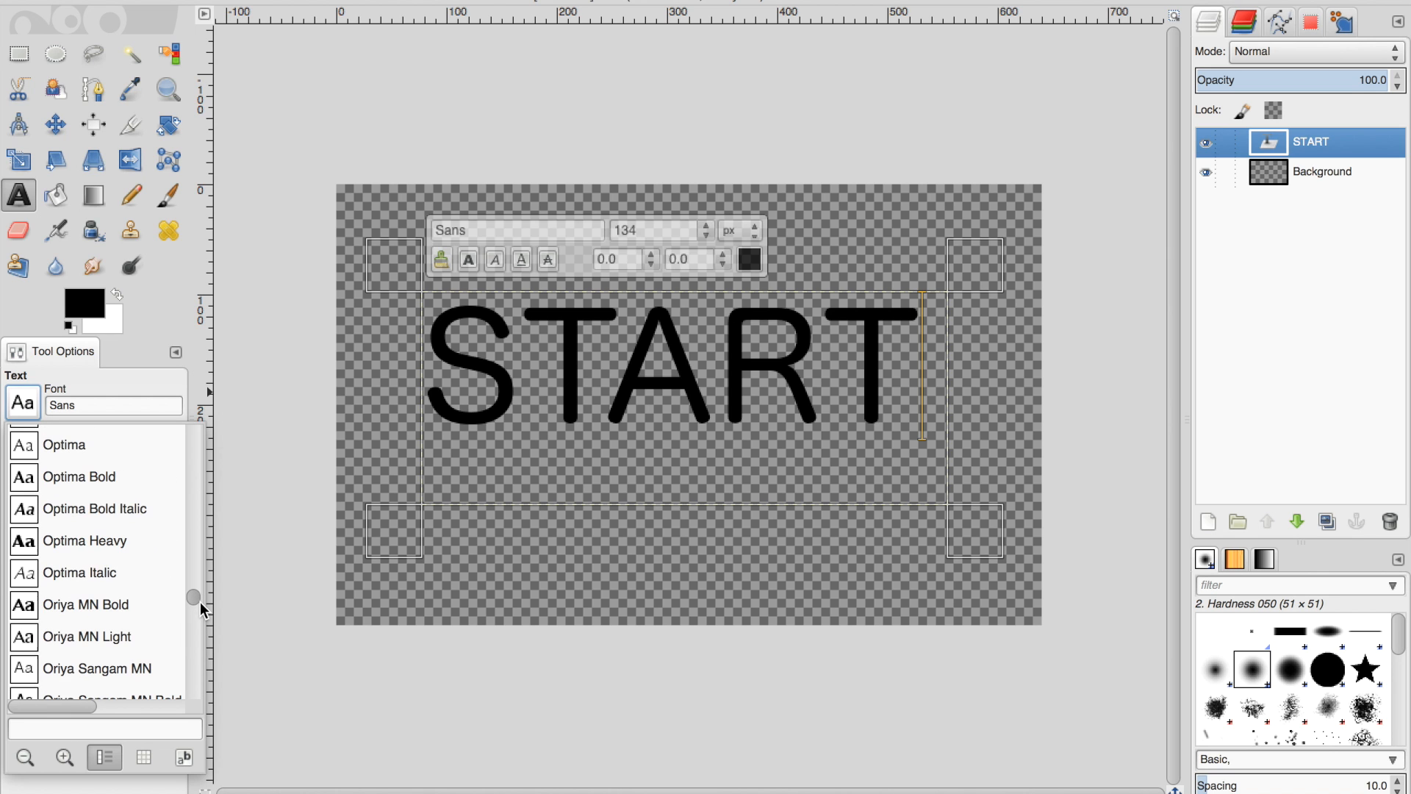
{"action": "scroll", "scroll_direction": "down", "scroll_amount": 3}
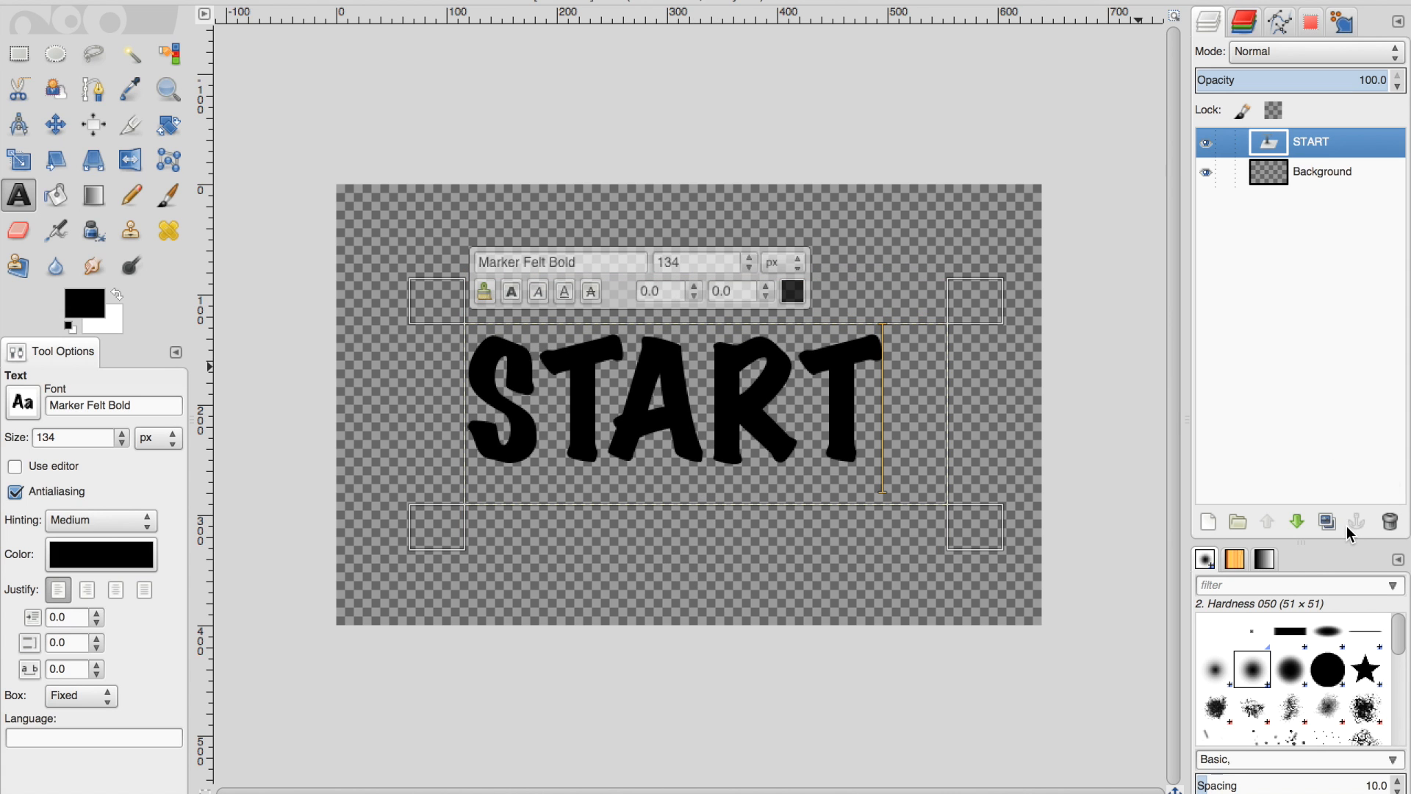
Duplicate the START layer, paint the letters white and offset them over the black copy.
{"action": "left_click", "coordinate": [1325, 521]}
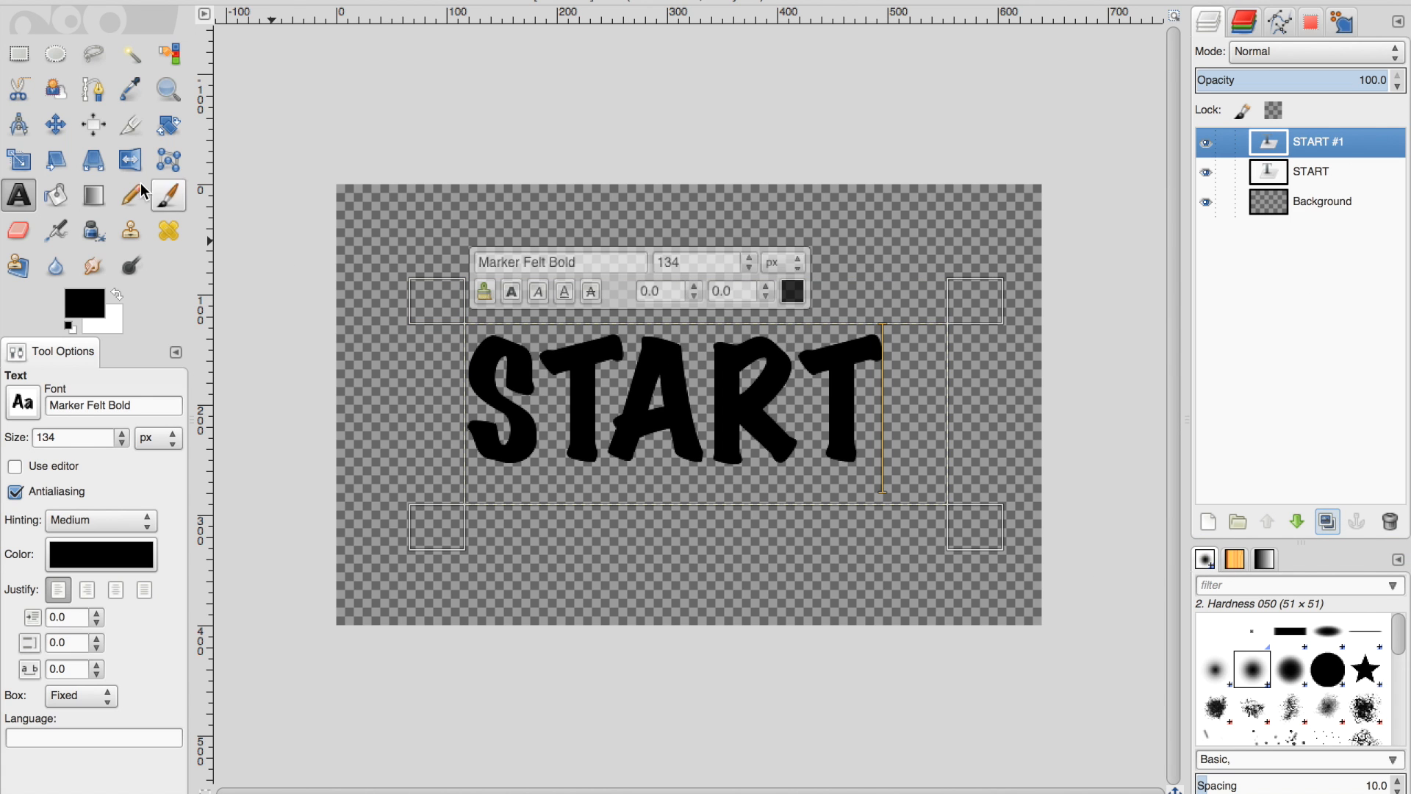
{"action": "left_click", "coordinate": [130, 53]}
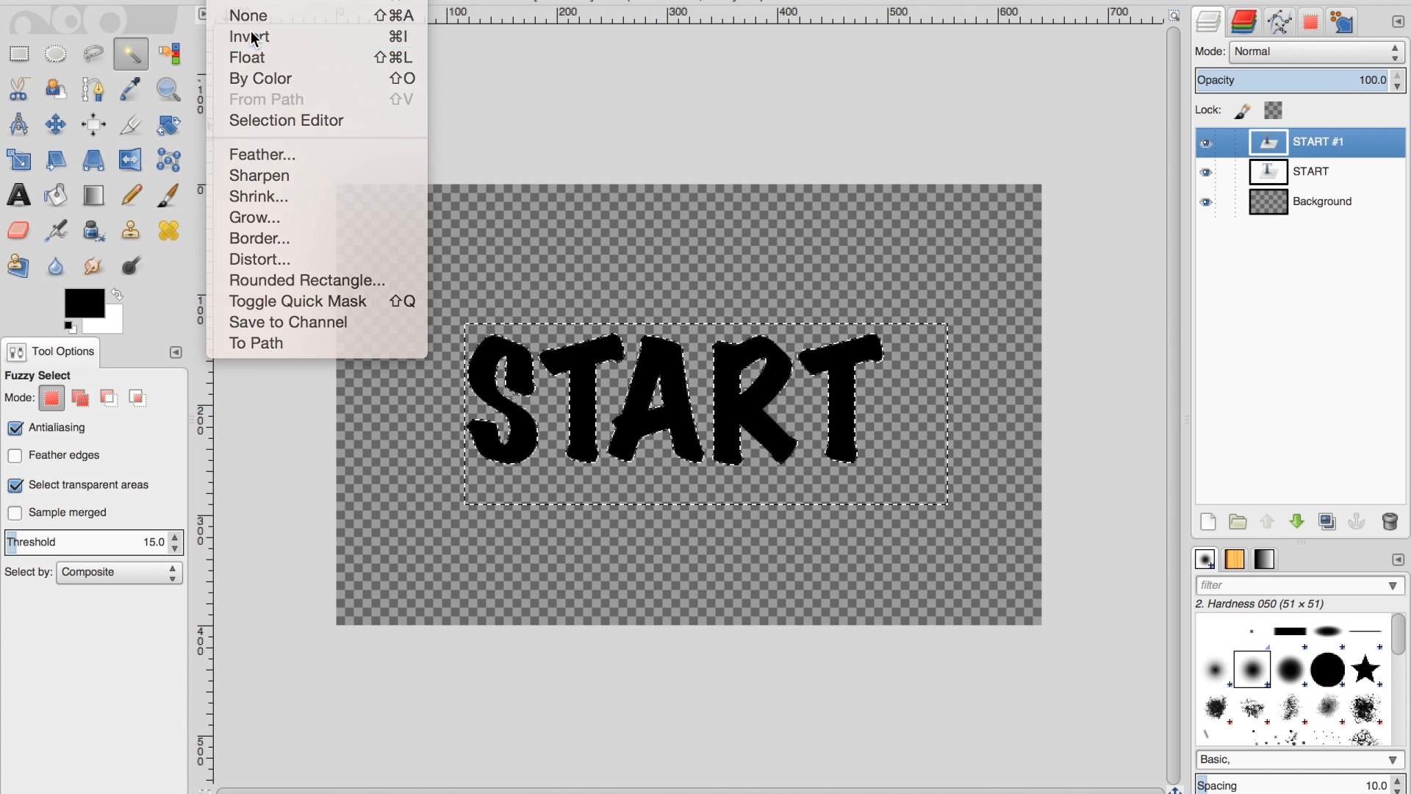
{"action": "left_click", "coordinate": [247, 16]}
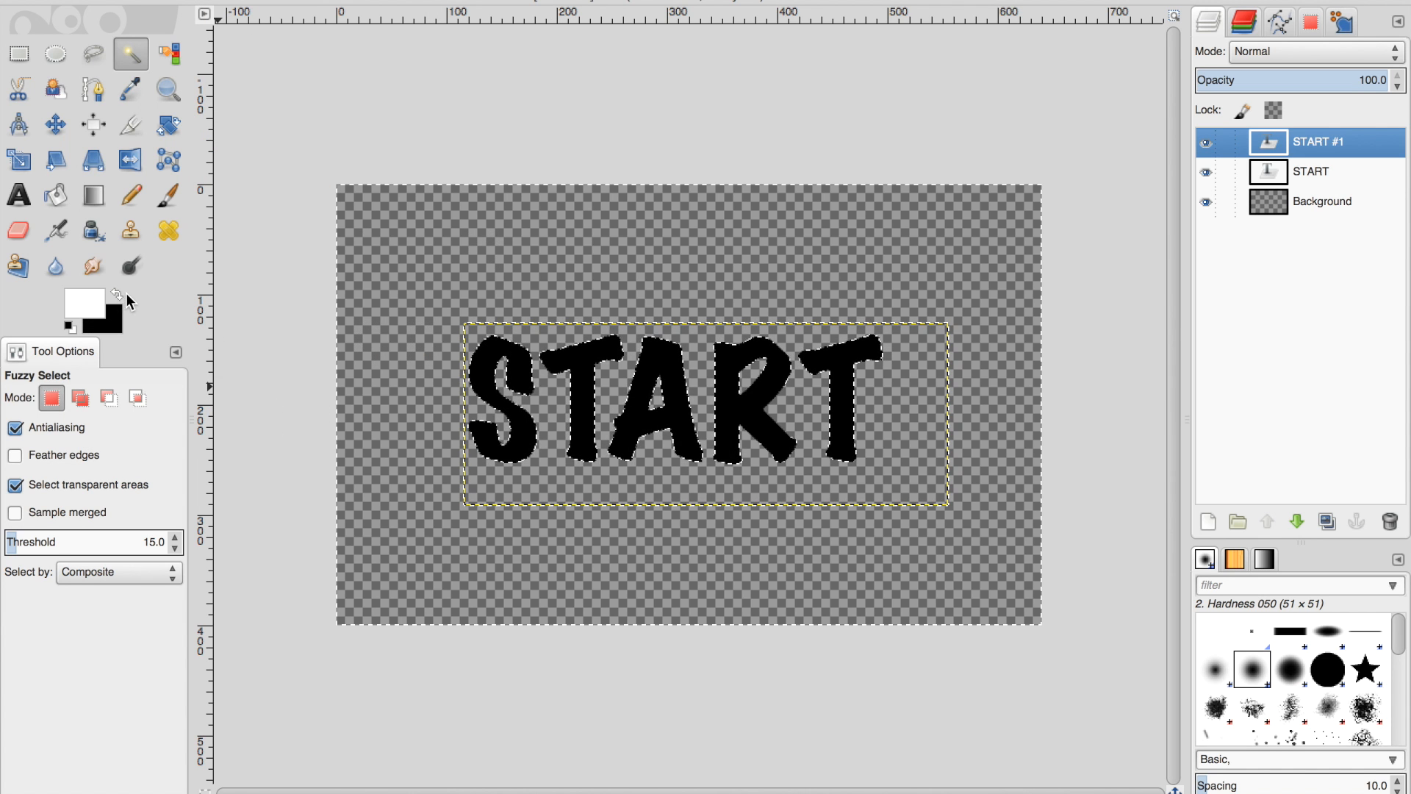
{"action": "left_click", "coordinate": [130, 194]}
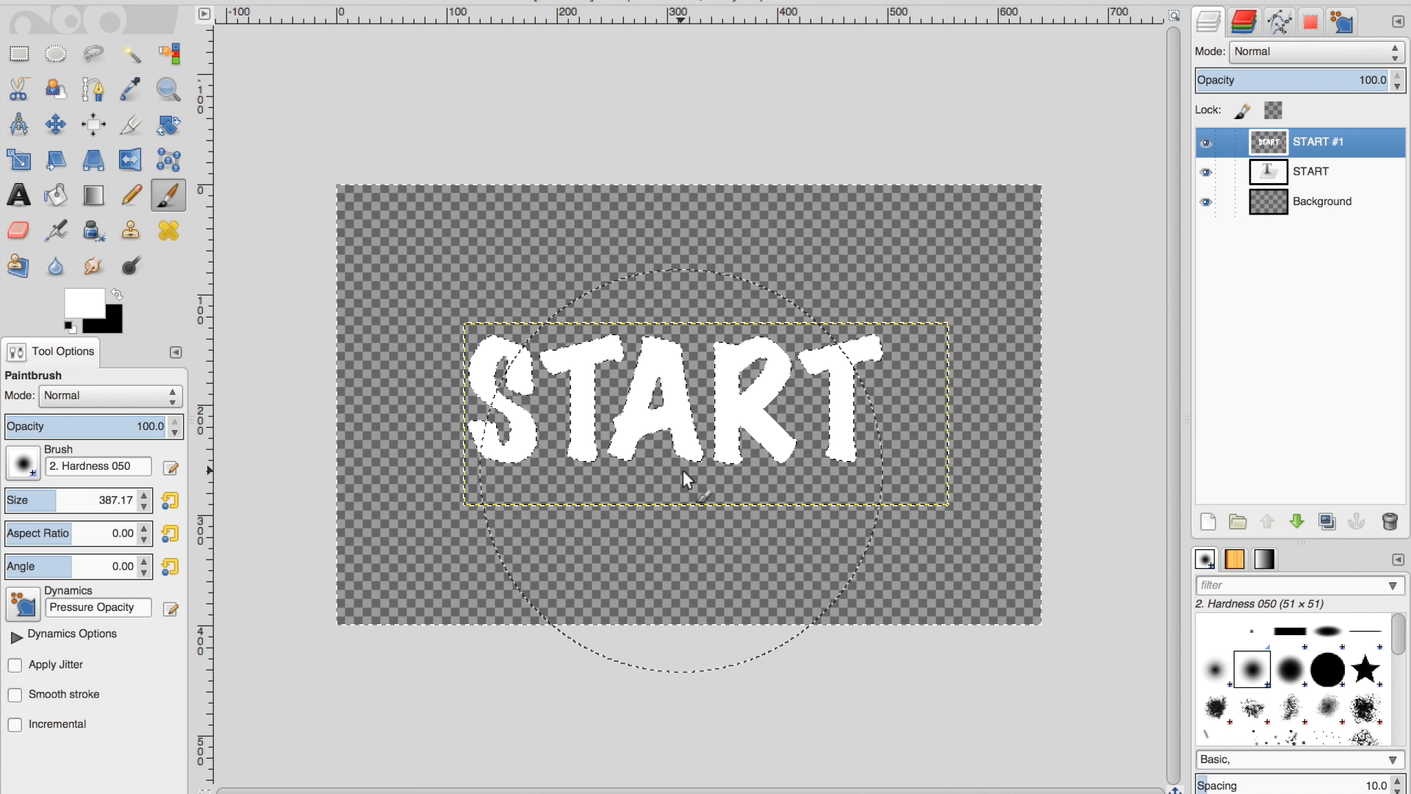
{"action": "left_click", "coordinate": [56, 124]}
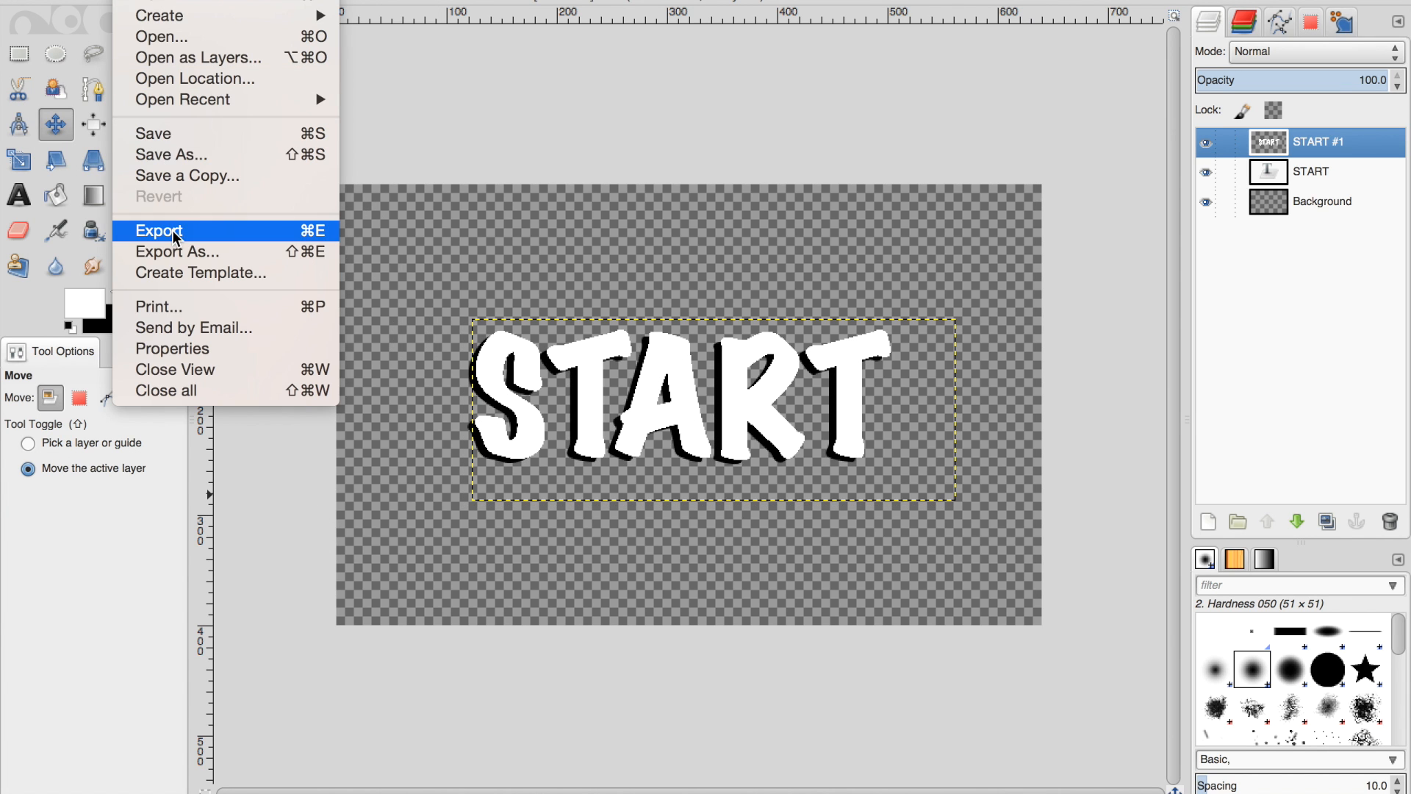
Export the image as Start.png to the Desktop.
{"action": "left_click", "coordinate": [161, 230]}
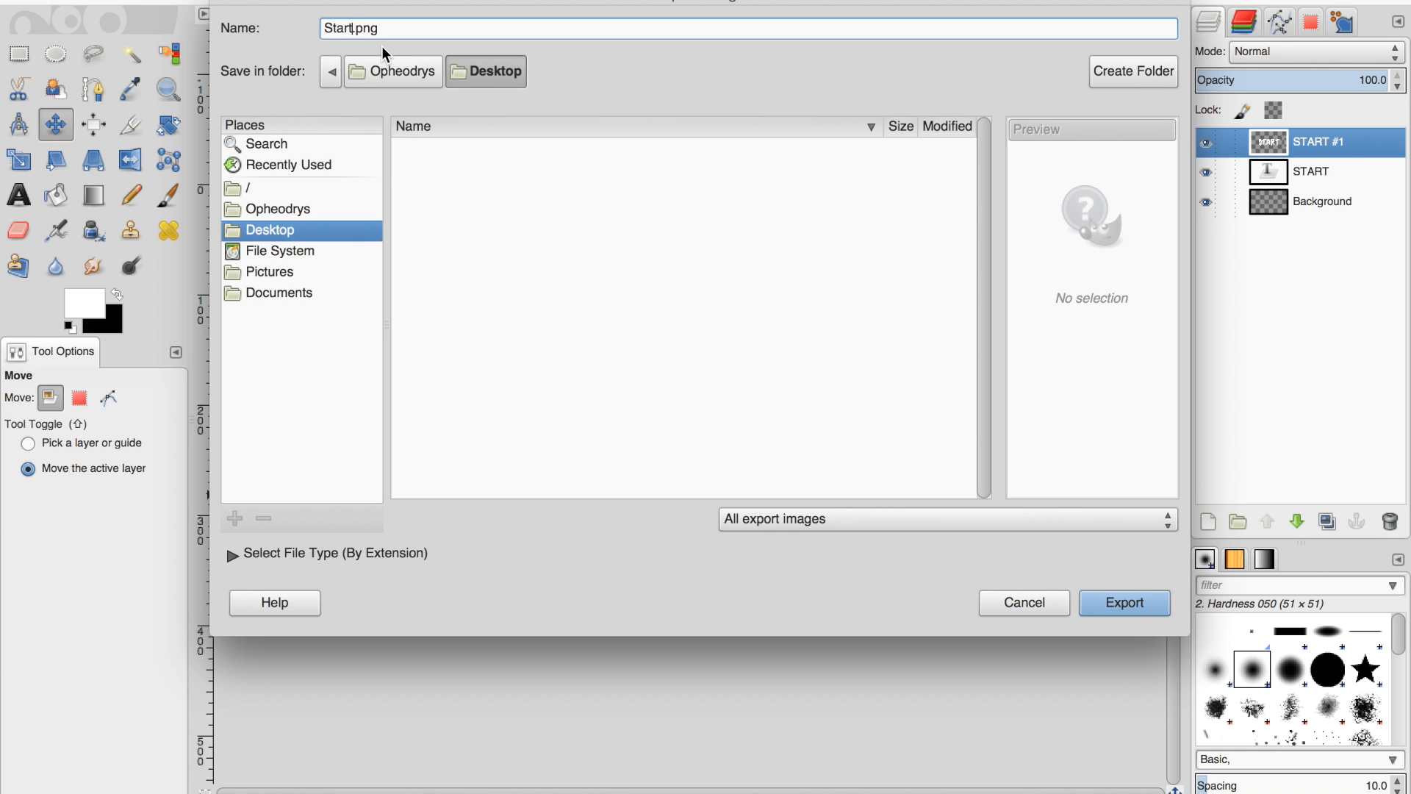
{"action": "left_click", "coordinate": [1123, 602]}
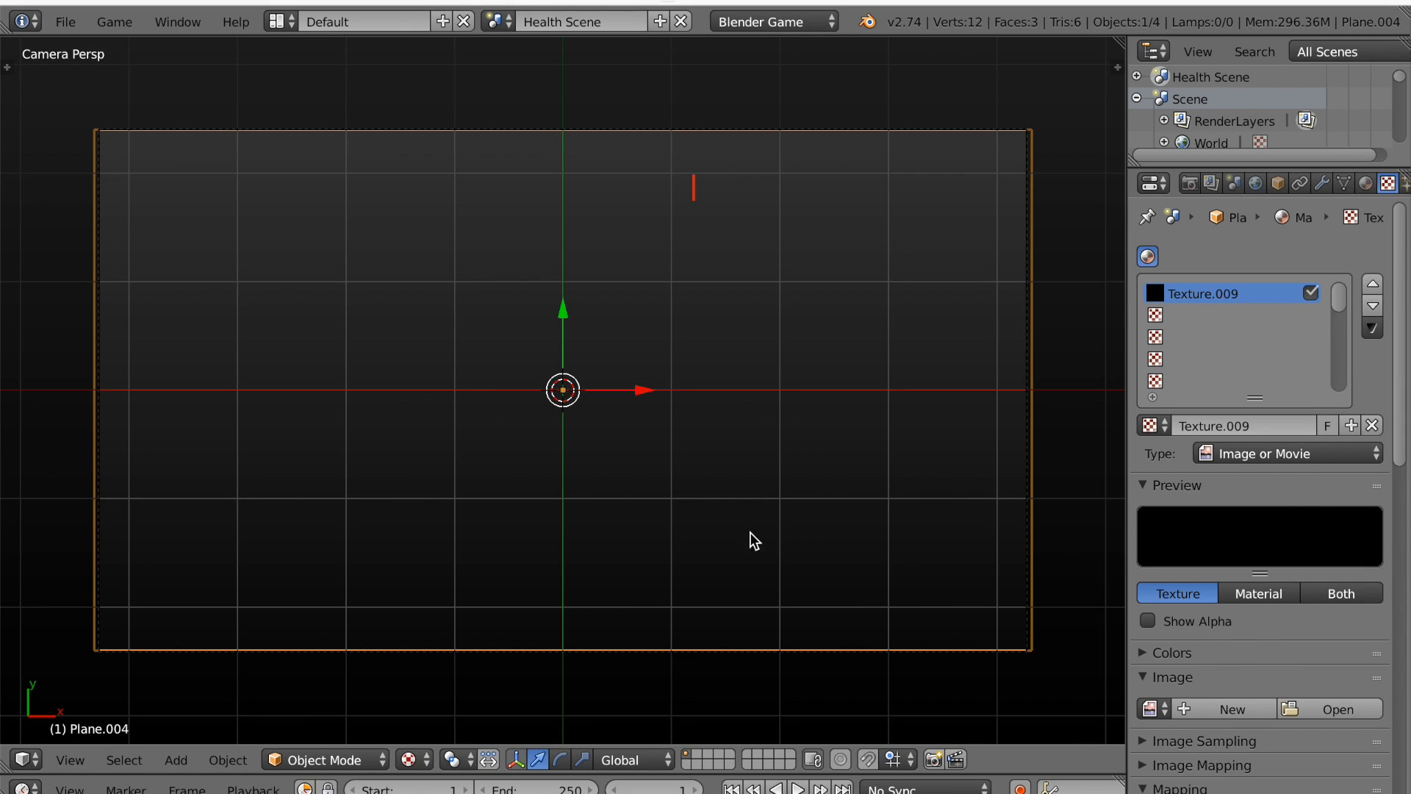
{"action": "mouse_move", "coordinate": [1307, 698]}
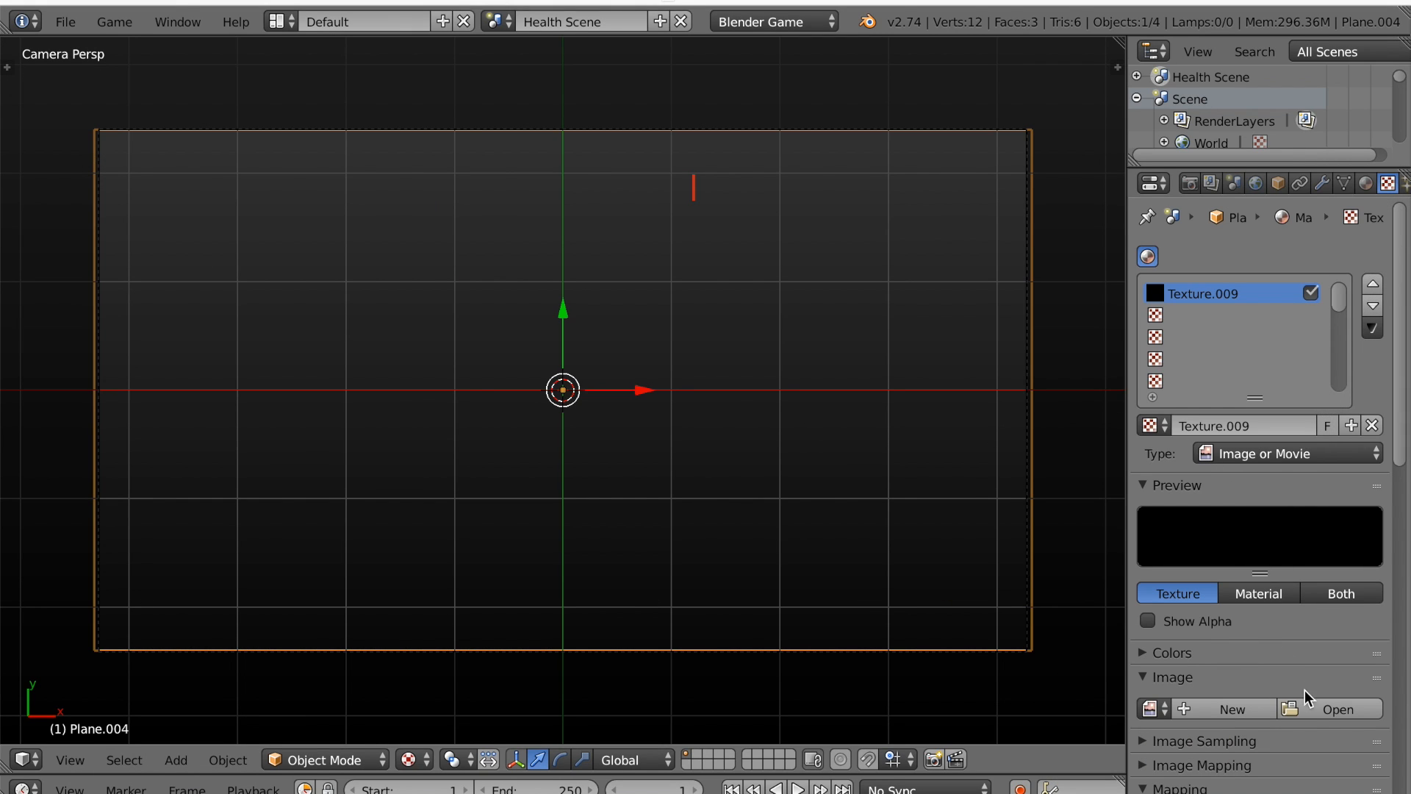
Load Start.png into the texture, let it drive alpha, and show the Game Logic layout.
{"action": "left_click", "coordinate": [1338, 708]}
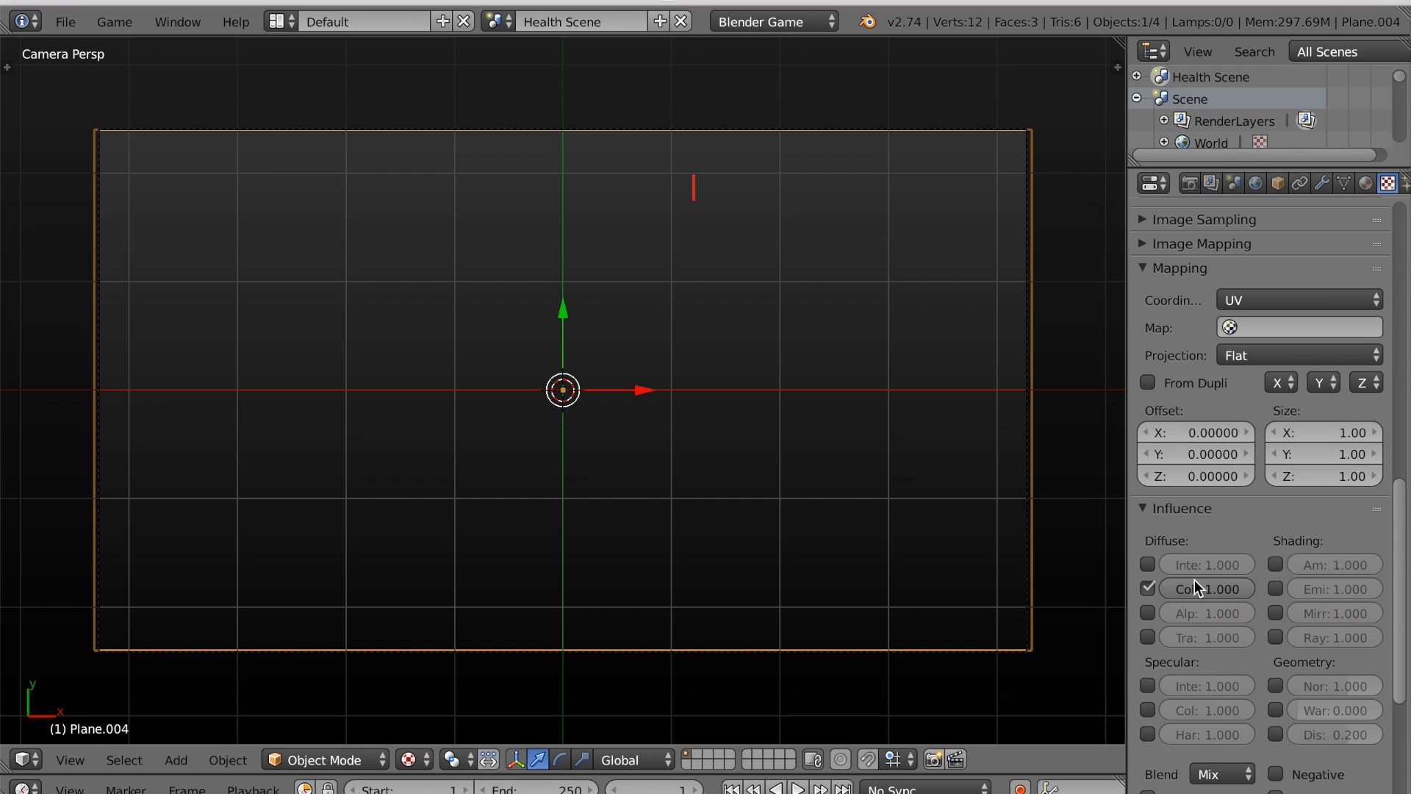
{"action": "left_click", "coordinate": [1147, 613]}
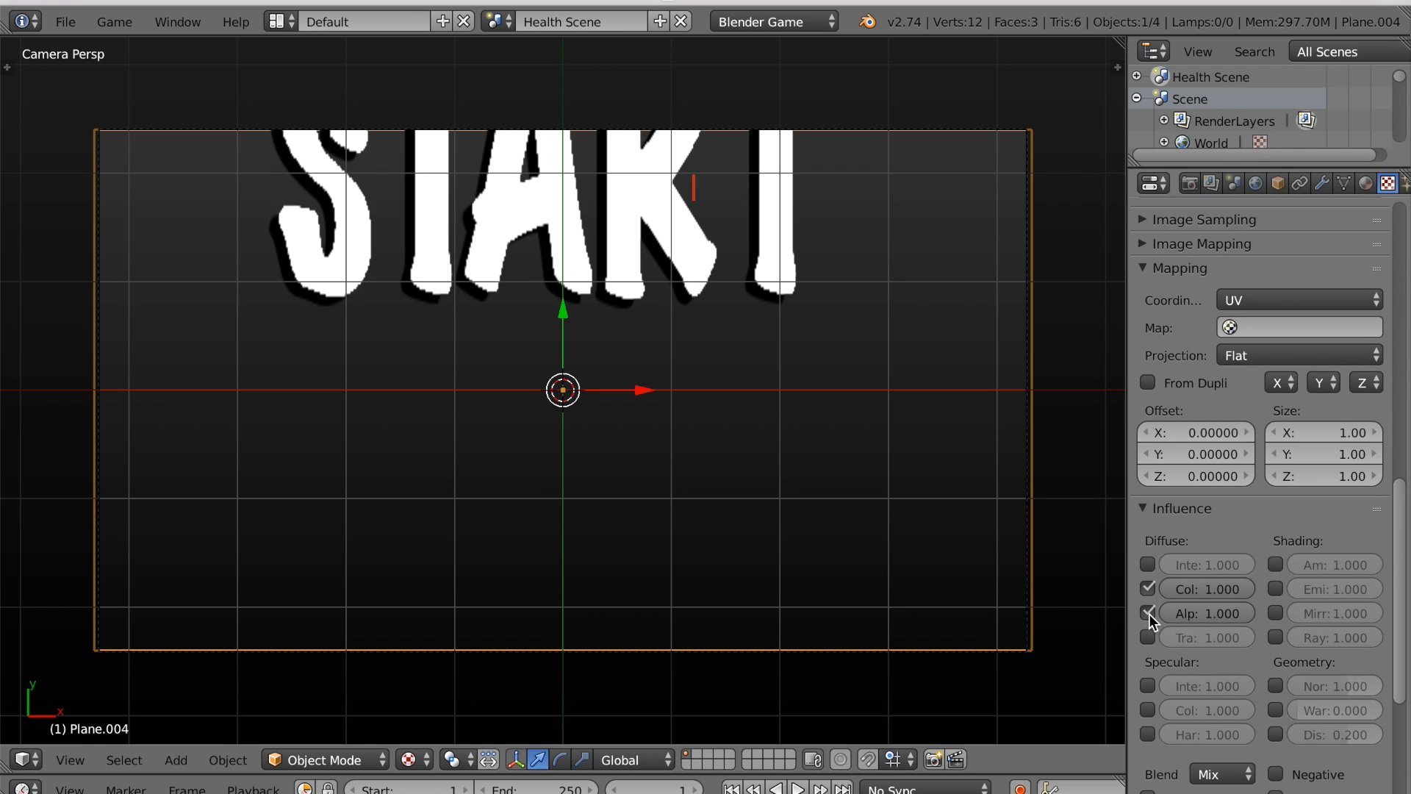
{"action": "left_click", "coordinate": [278, 21]}
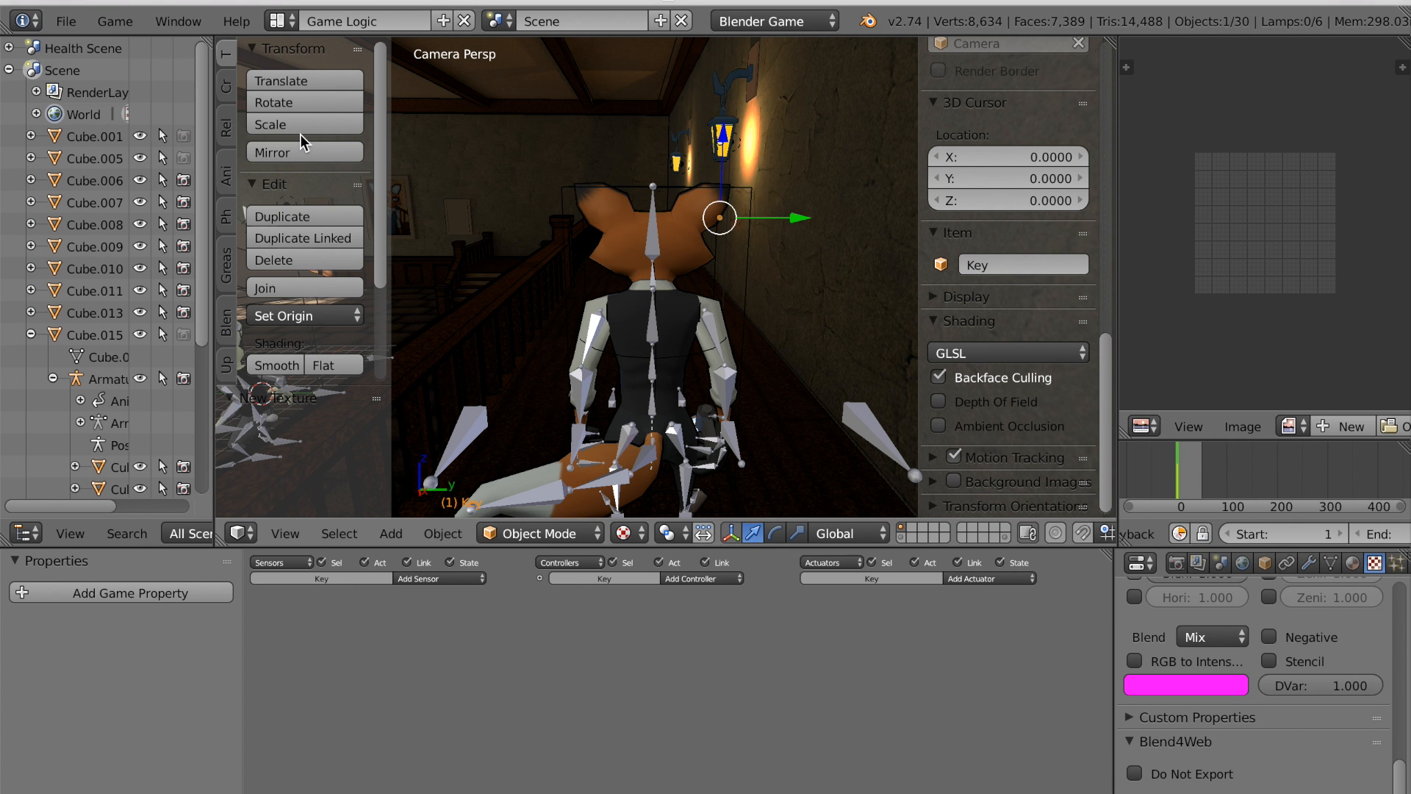
Assign Start.png to the plane in Health Scene and rename the object Start Screen.
{"action": "left_click", "coordinate": [580, 21]}
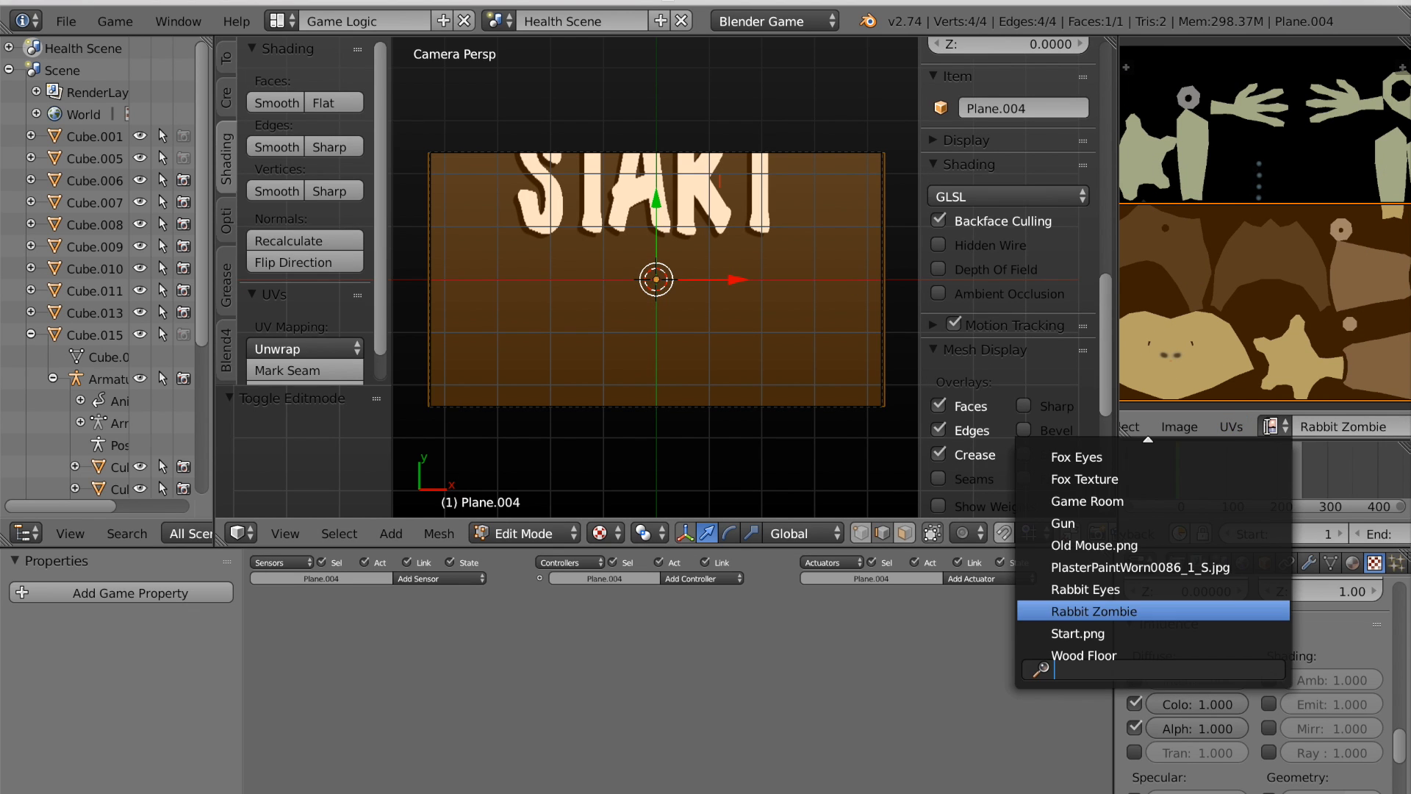
{"action": "left_click", "coordinate": [1077, 632]}
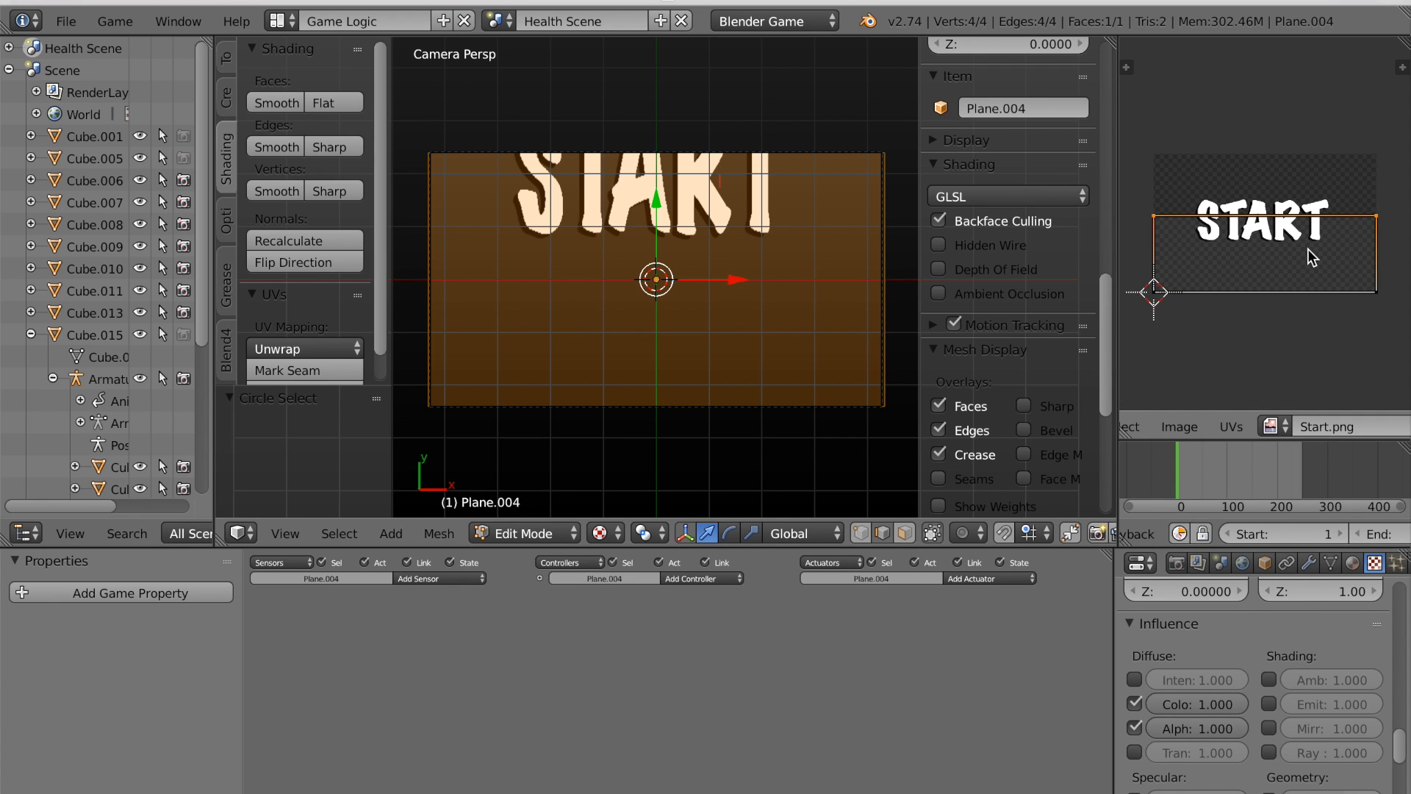
{"action": "left_click_drag", "start_coordinate": [657, 188], "coordinate": [657, 279]}
{"action": "type", "text": "Start"}
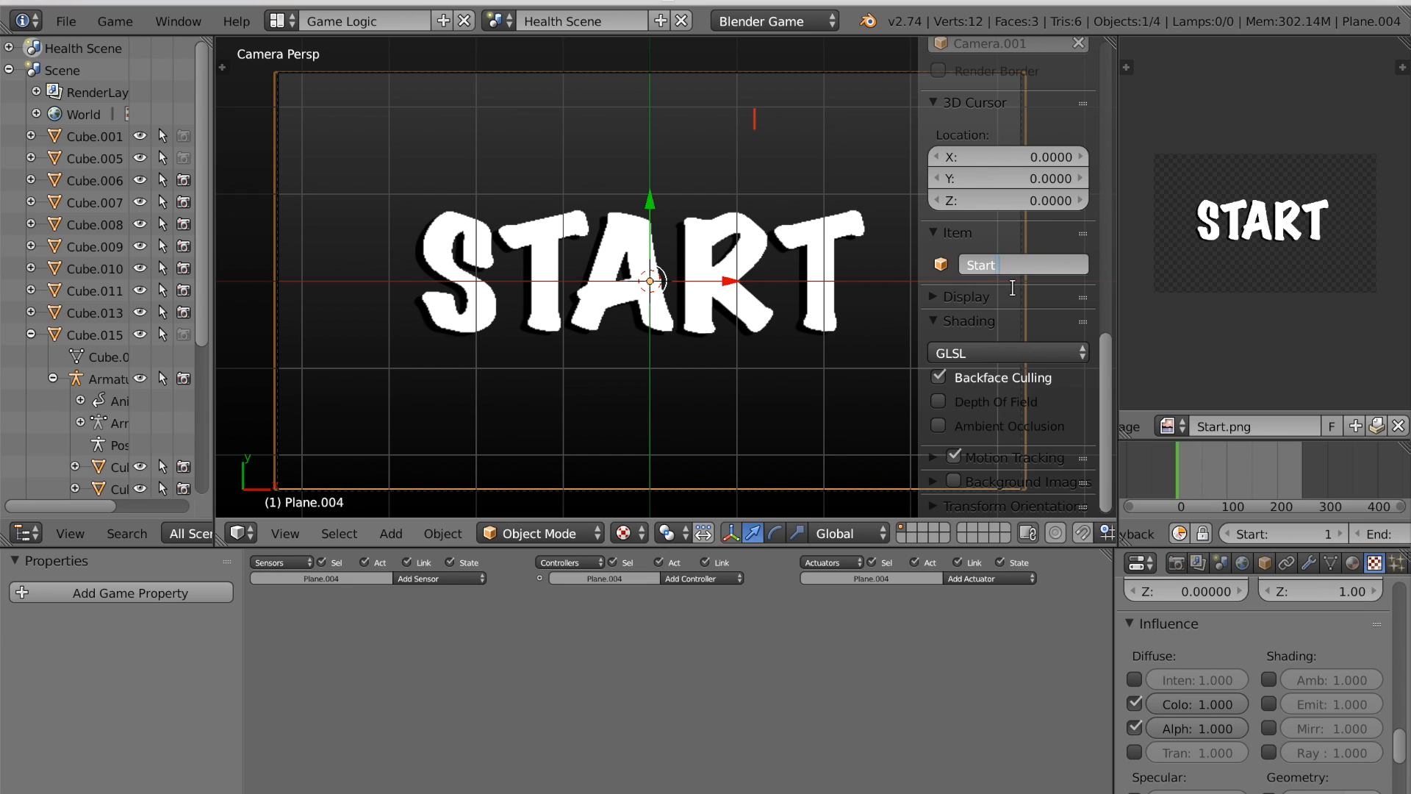
{"action": "type", "text": "Screen"}
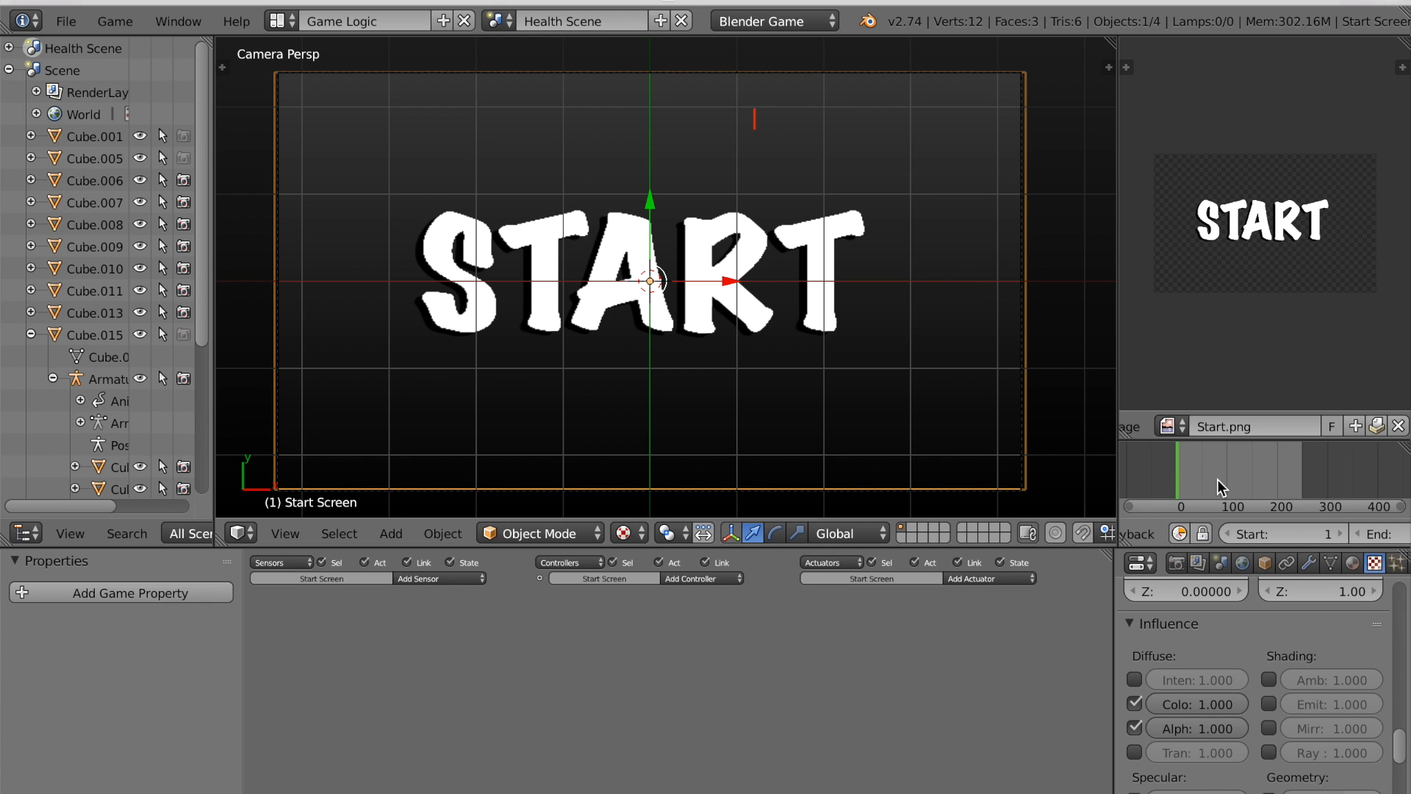
{"action": "mouse_move", "coordinate": [1266, 563]}
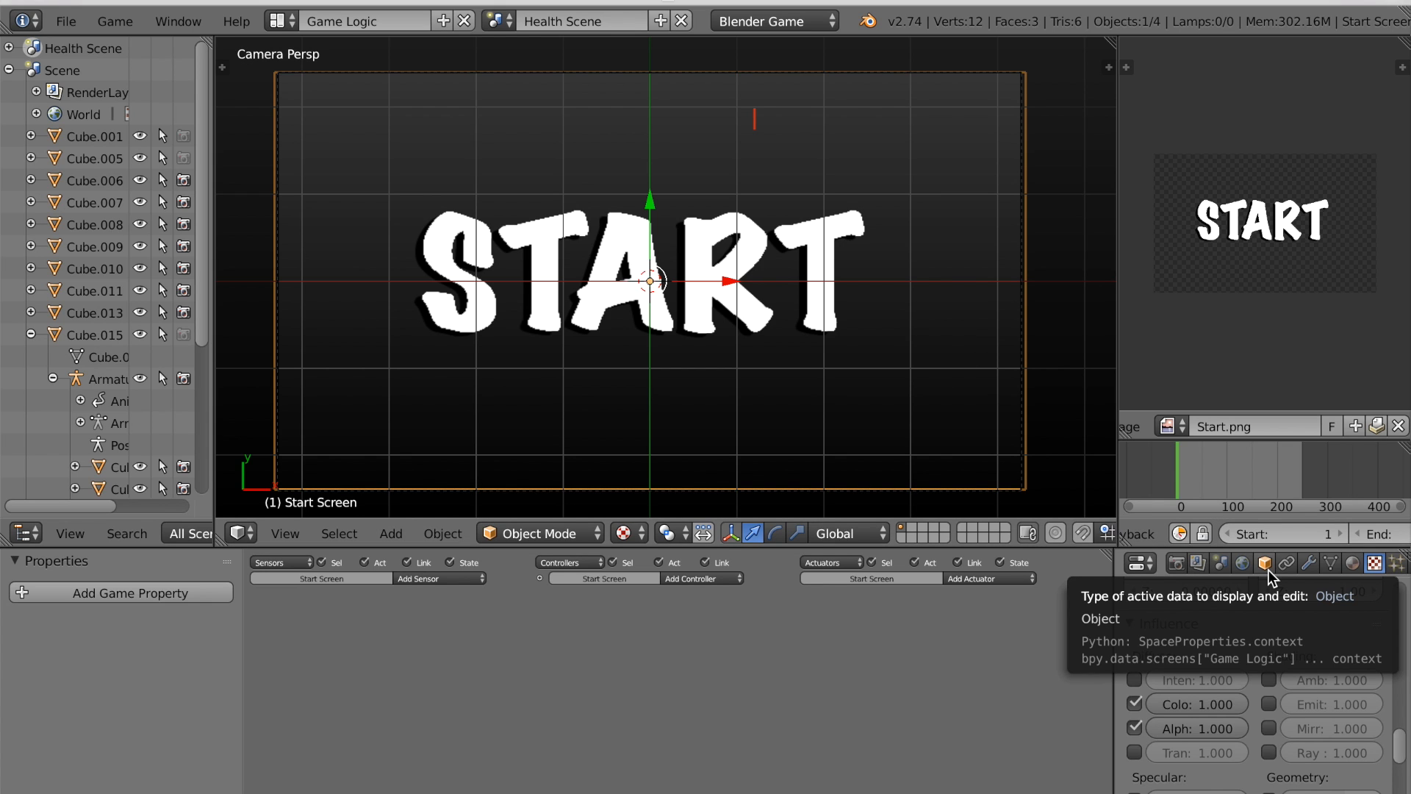
Keyframe Start Screen's object colour across frames 0–80 through white, green, red and blue.
{"action": "left_click", "coordinate": [1264, 562]}
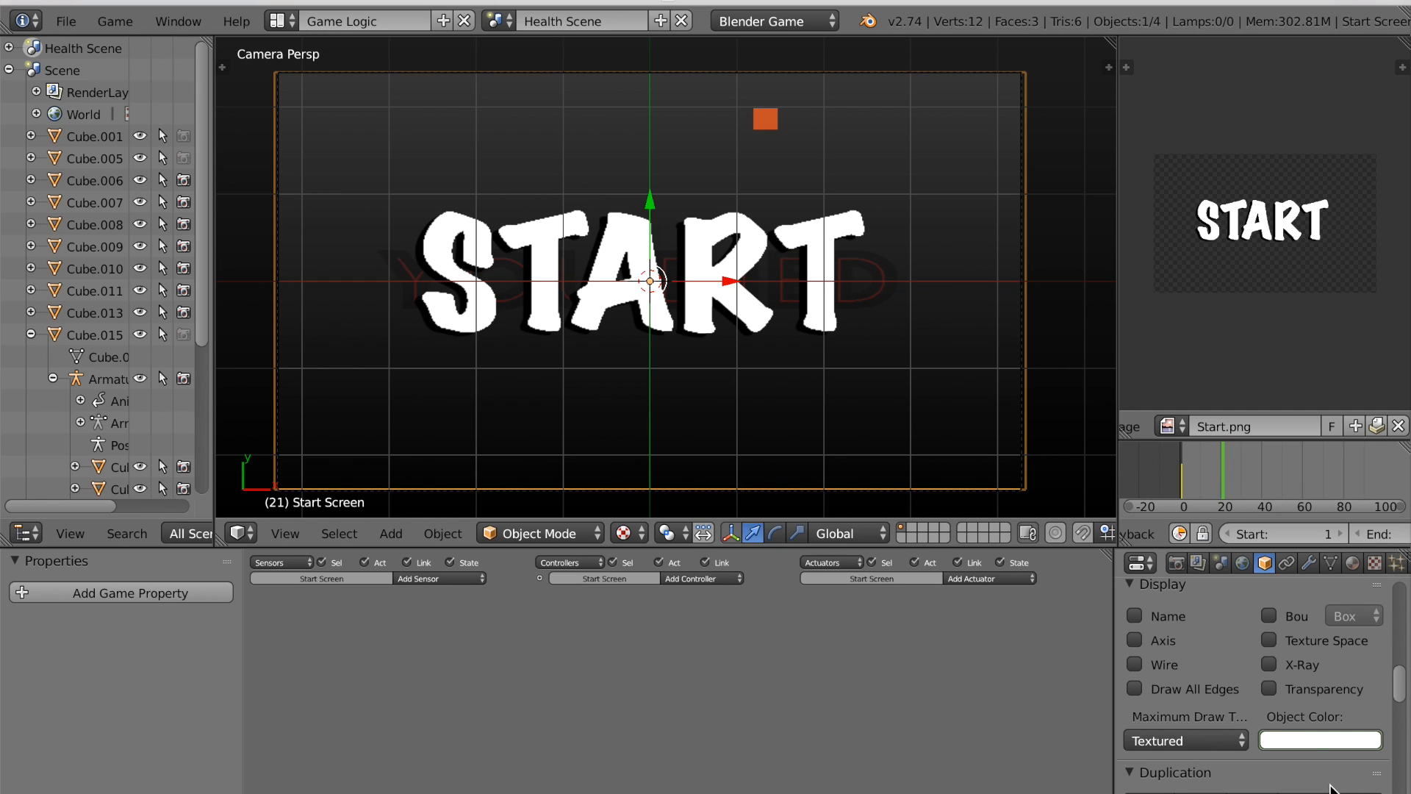
{"action": "left_click", "coordinate": [1319, 738]}
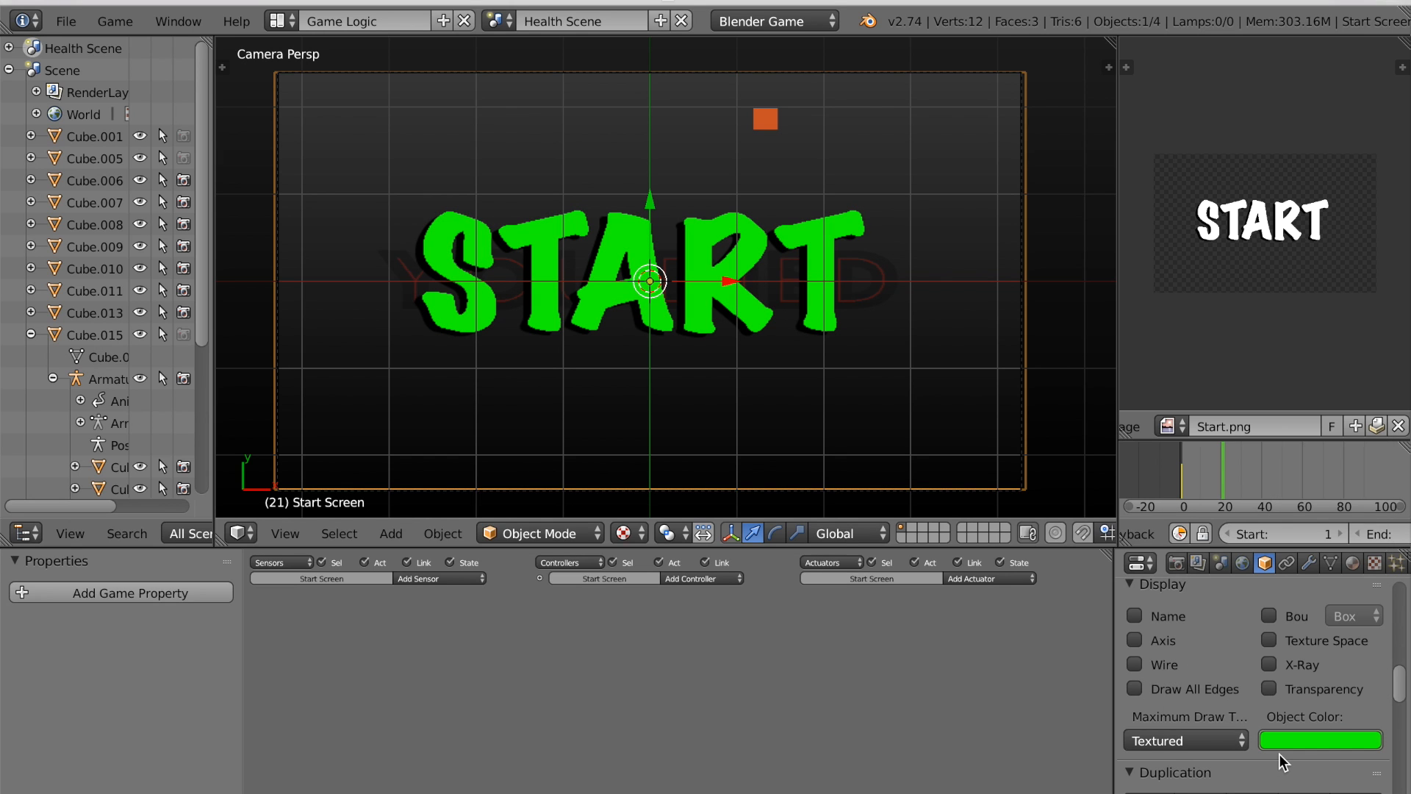
{"action": "mouse_move", "coordinate": [1298, 746]}
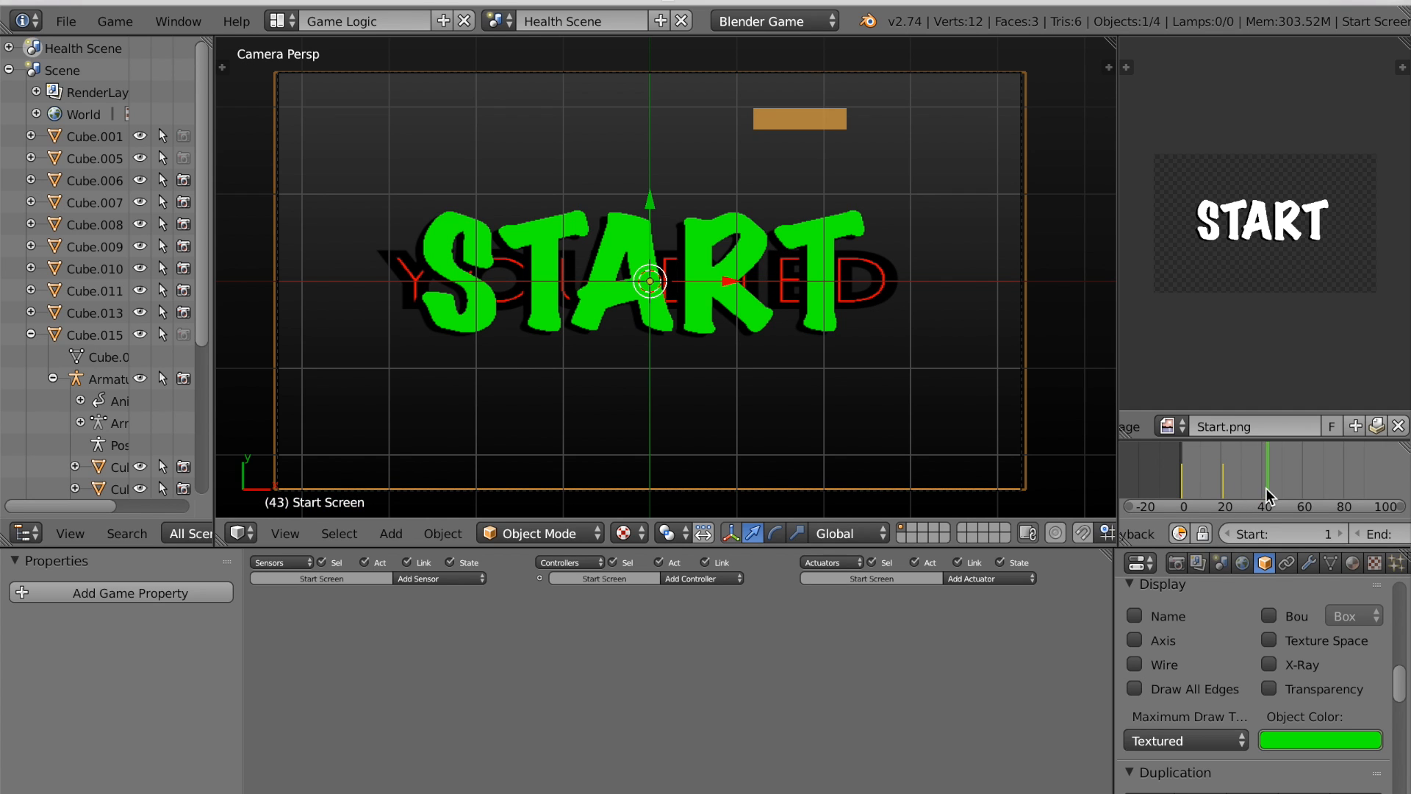
{"action": "left_click", "coordinate": [1320, 738]}
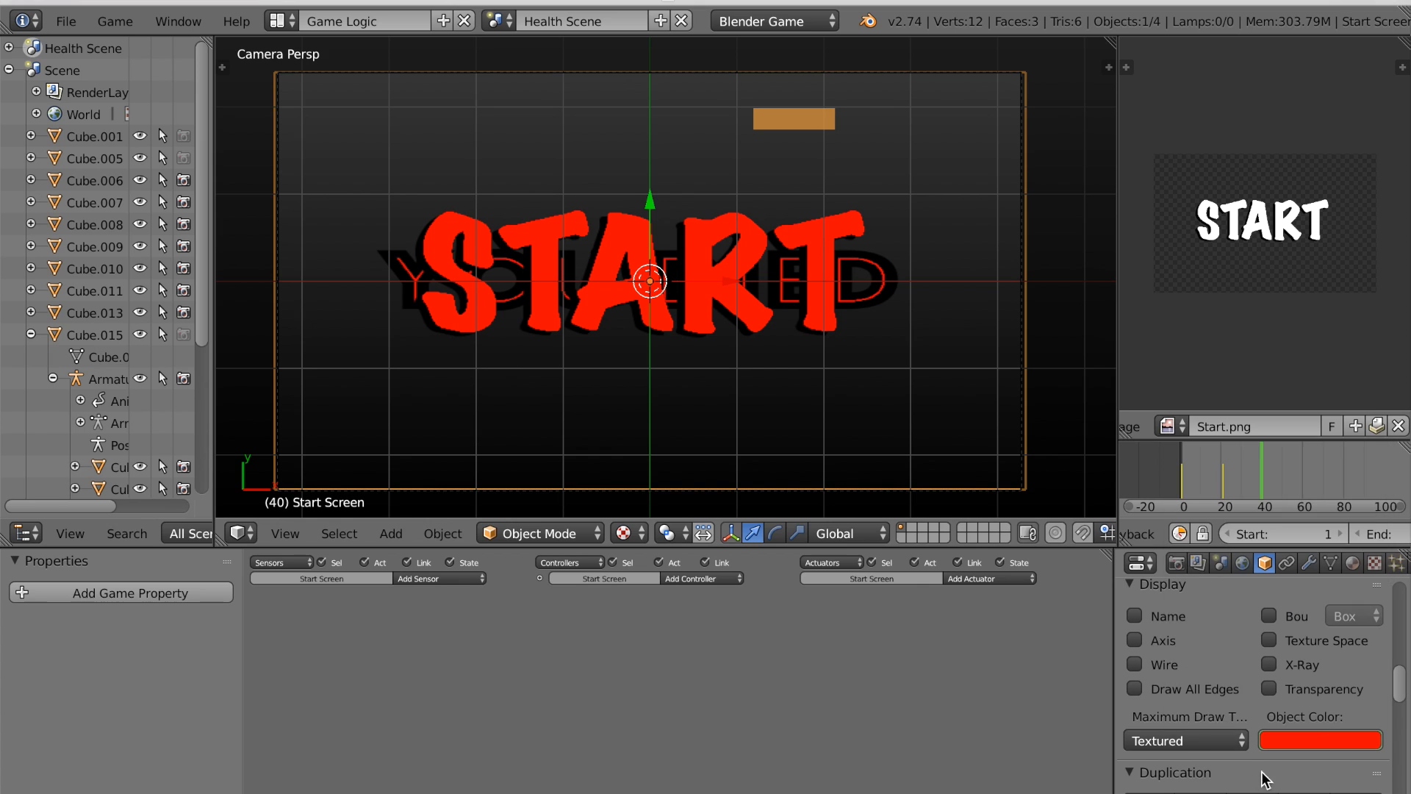
{"action": "mouse_move", "coordinate": [738, 320]}
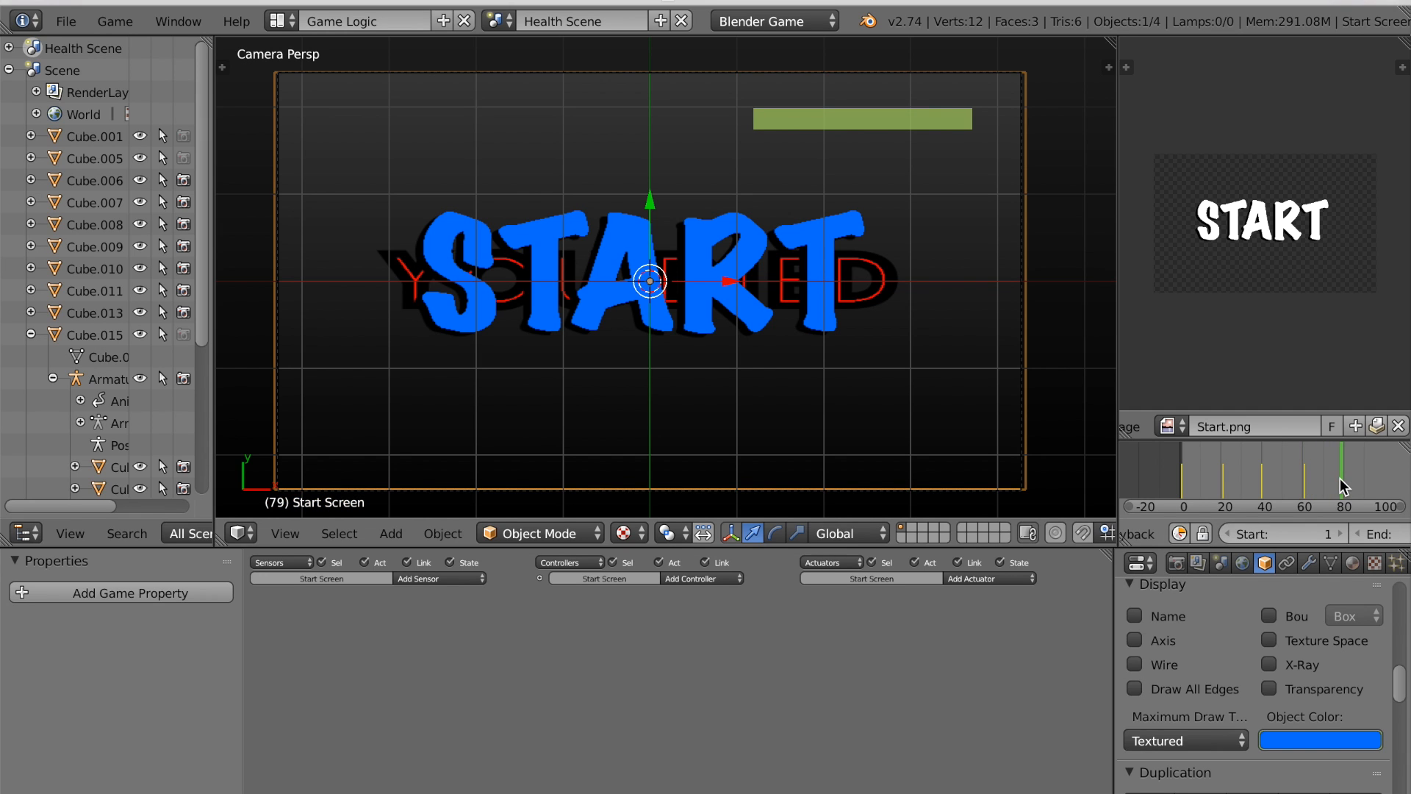
{"action": "left_click", "coordinate": [1319, 738]}
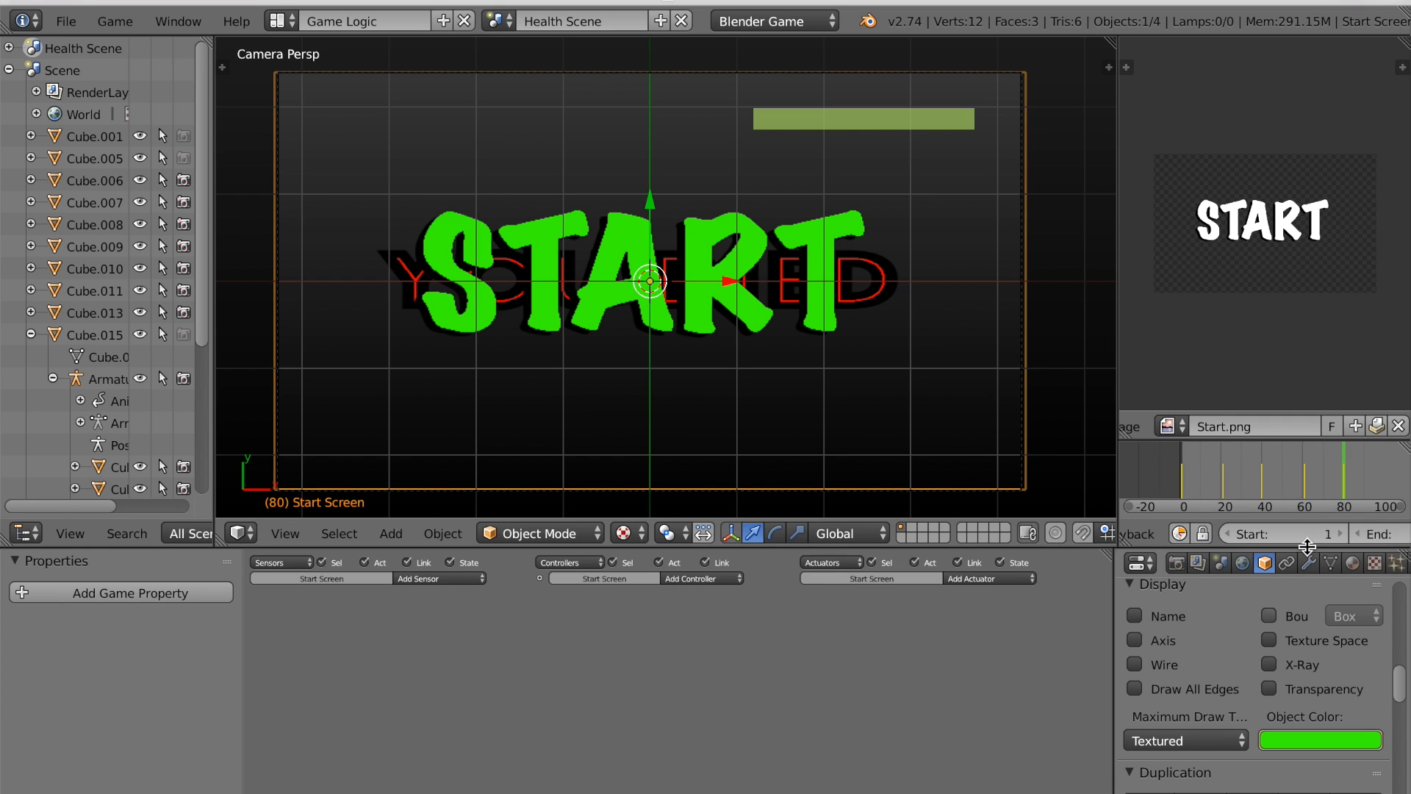
{"action": "mouse_move", "coordinate": [1320, 740]}
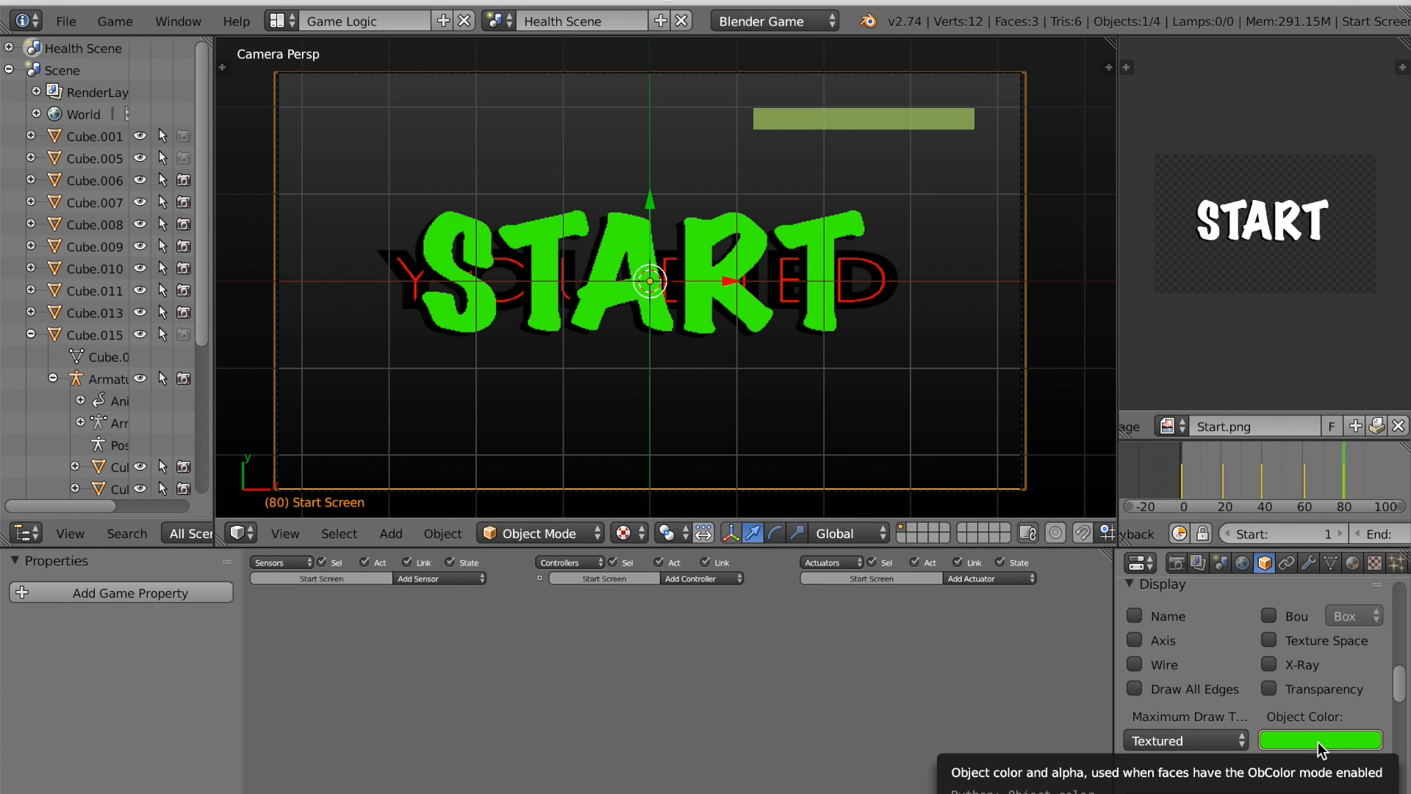
{"action": "left_click", "coordinate": [1319, 739]}
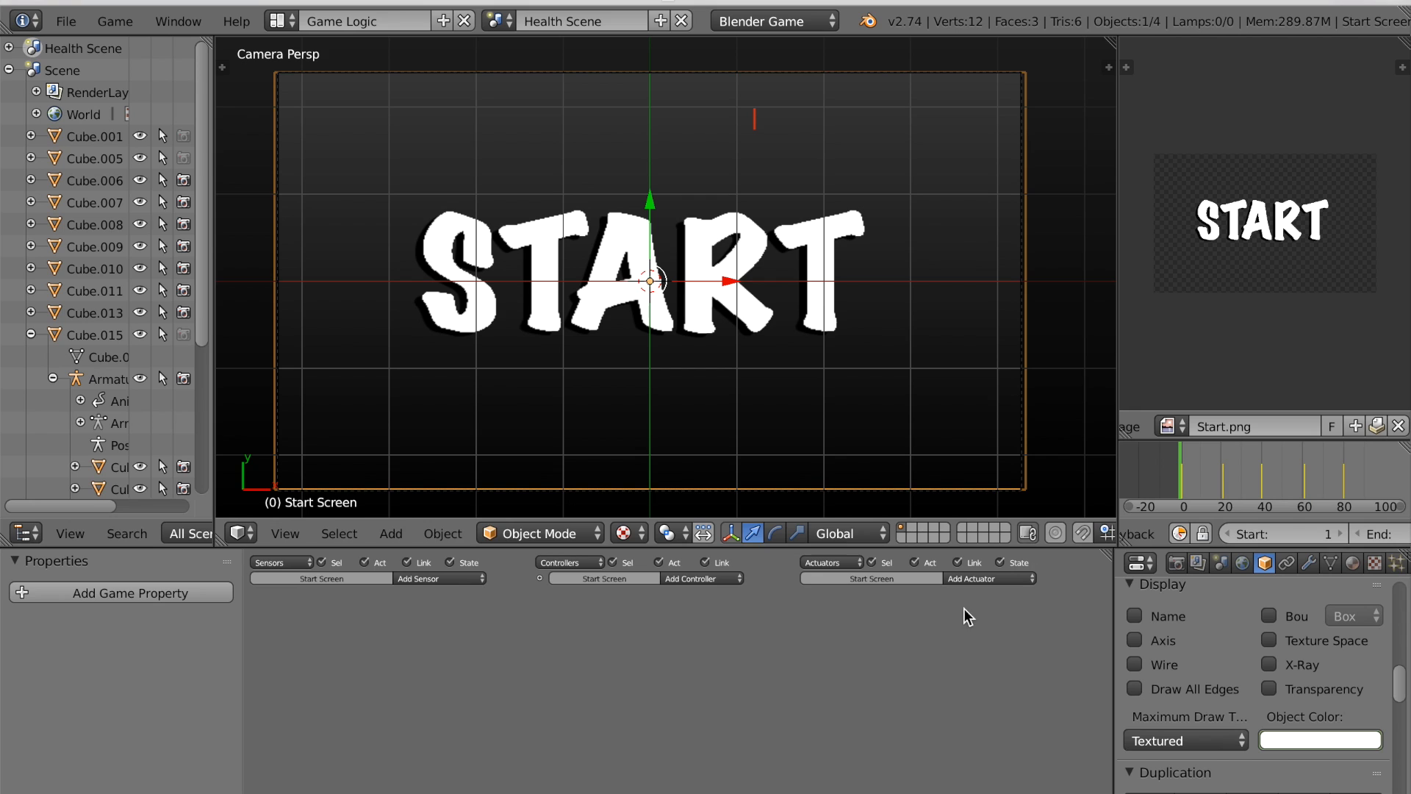
{"action": "mouse_move", "coordinate": [428, 578]}
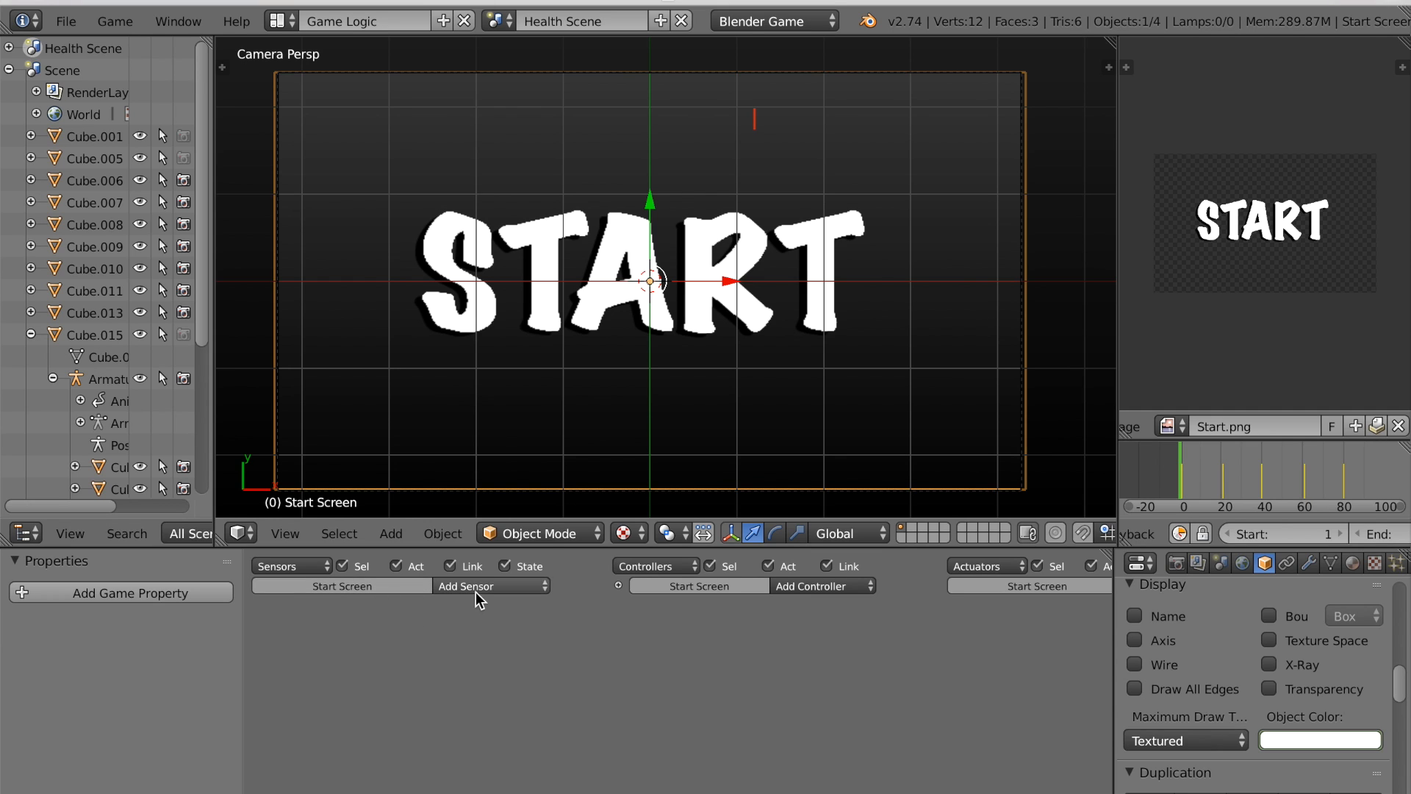
Add an Always sensor and an Action actuator playing Start ScreenAction to Start Screen.
{"action": "left_click", "coordinate": [490, 585]}
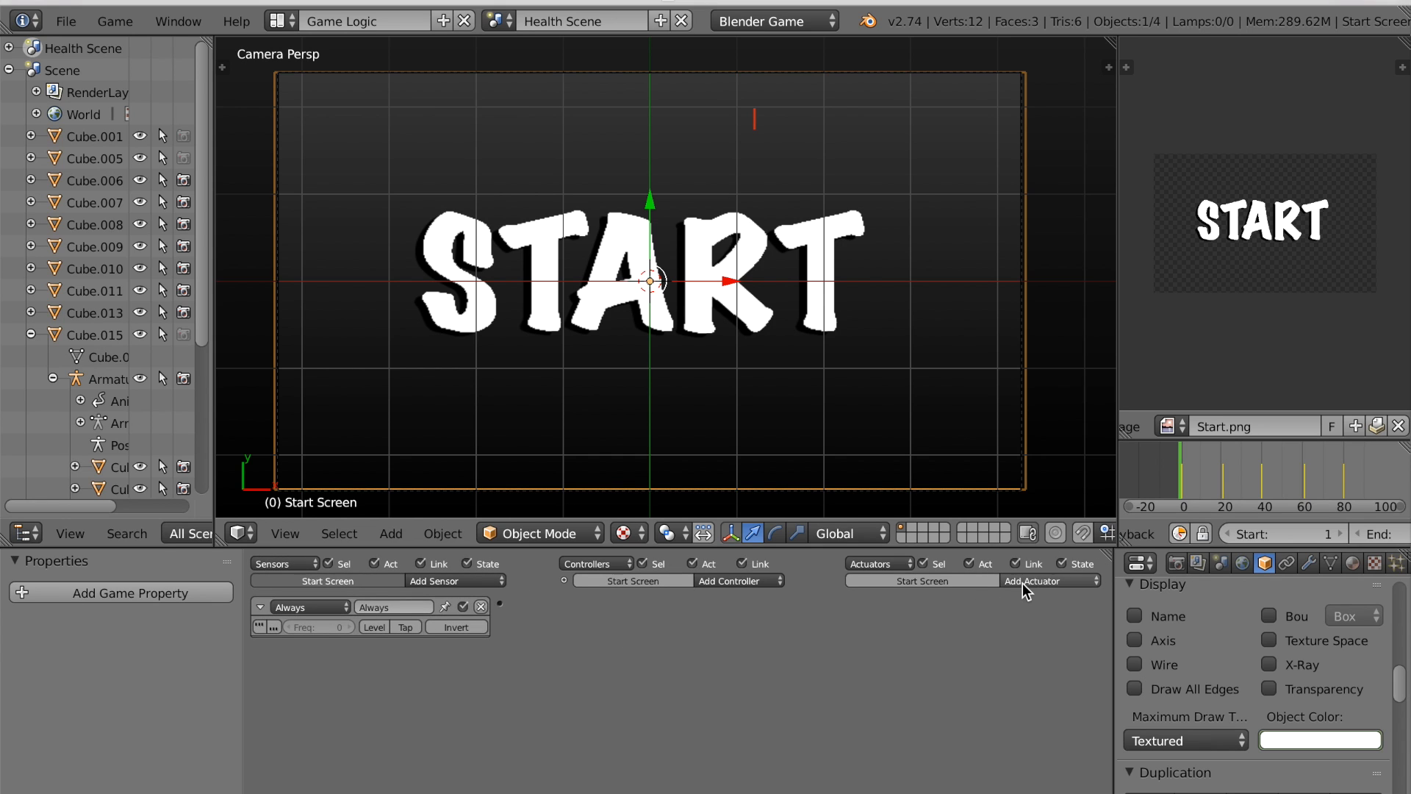
{"action": "left_click", "coordinate": [1045, 581]}
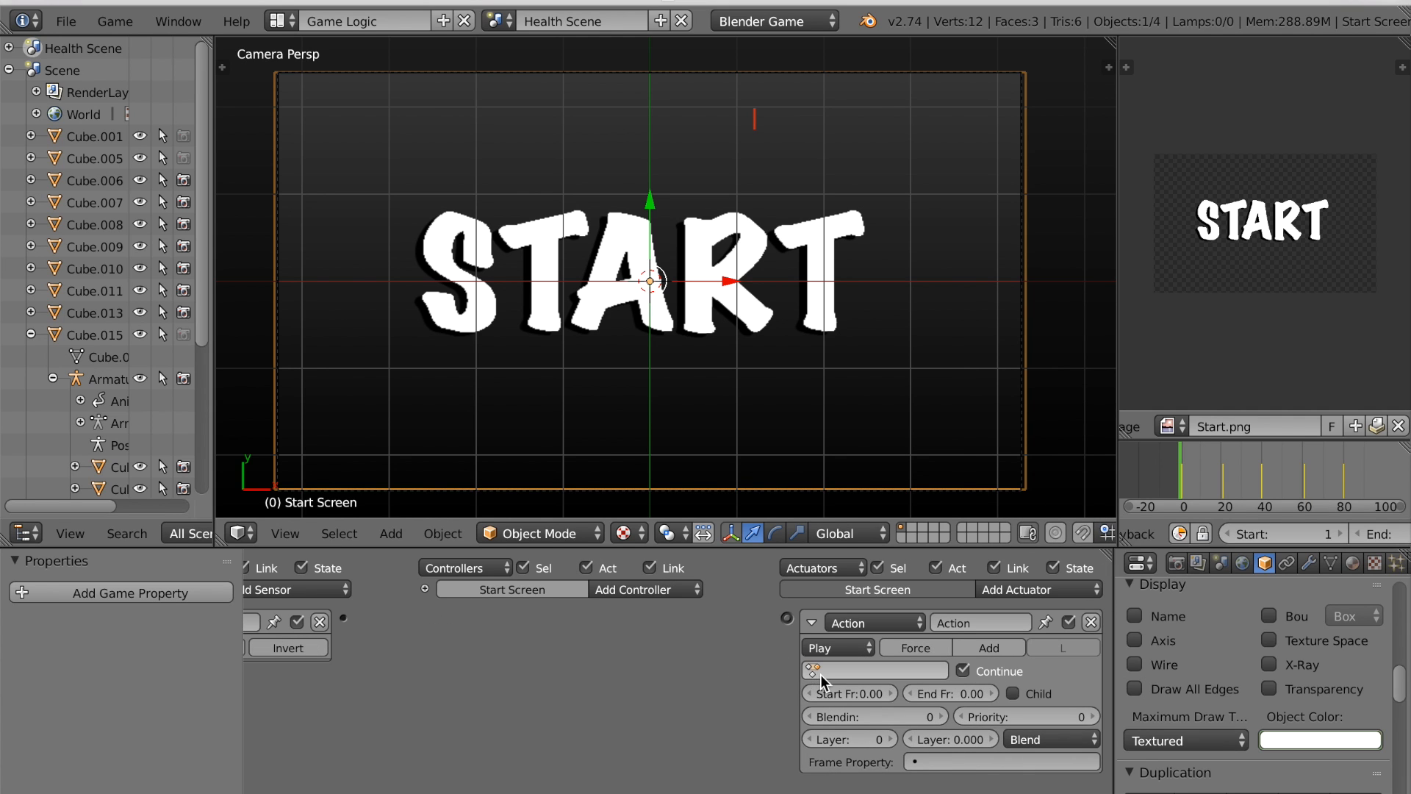
{"action": "left_click", "coordinate": [873, 670]}
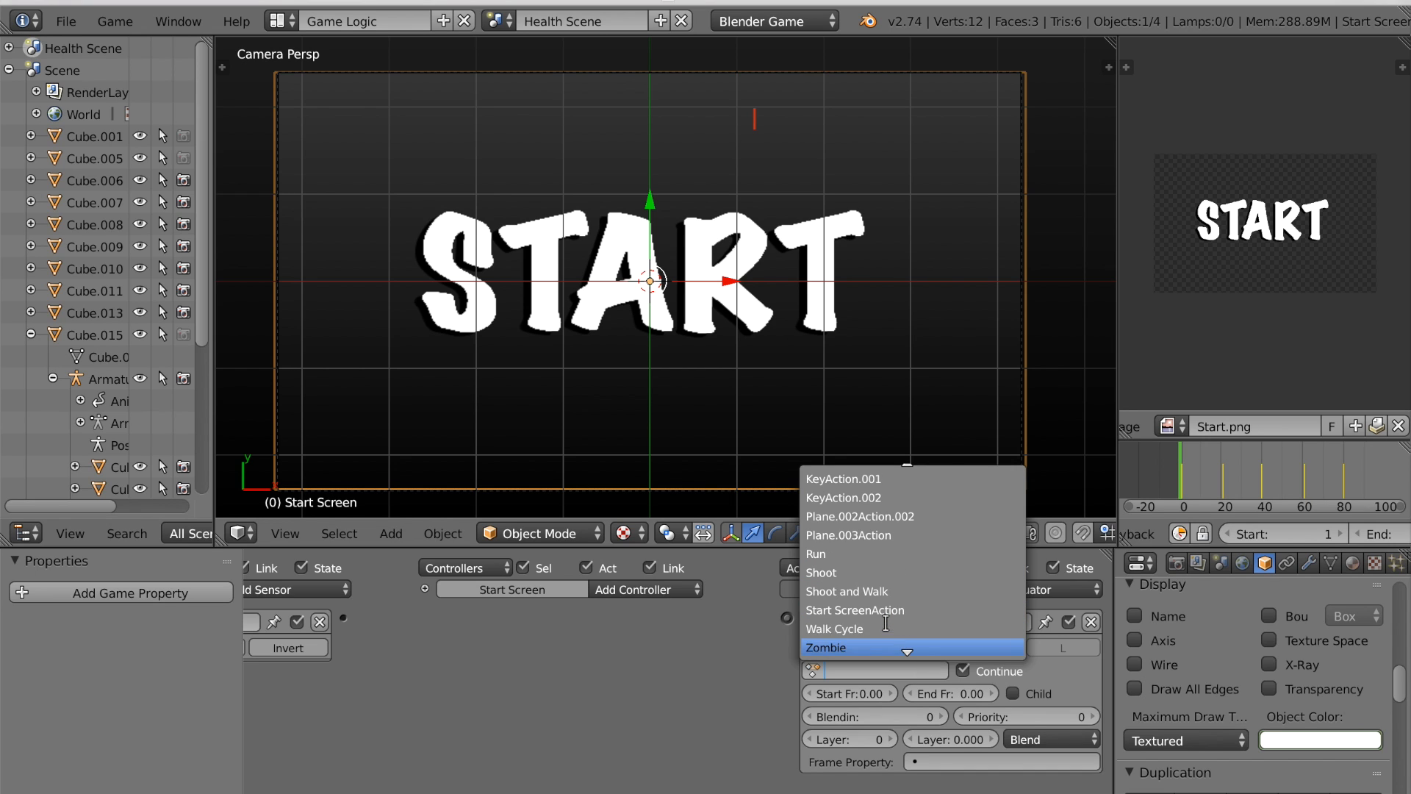
{"action": "mouse_move", "coordinate": [854, 609]}
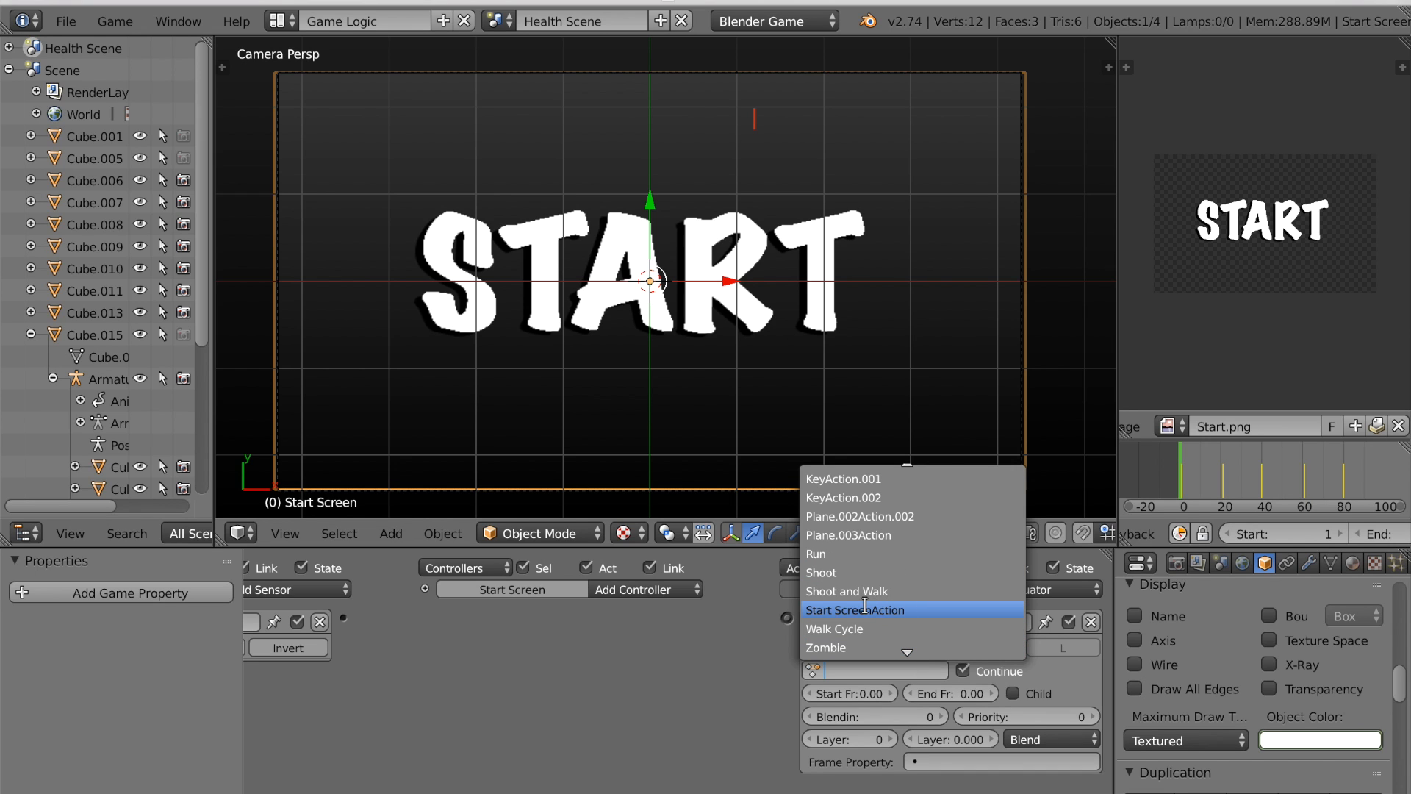
{"action": "left_click", "coordinate": [855, 610]}
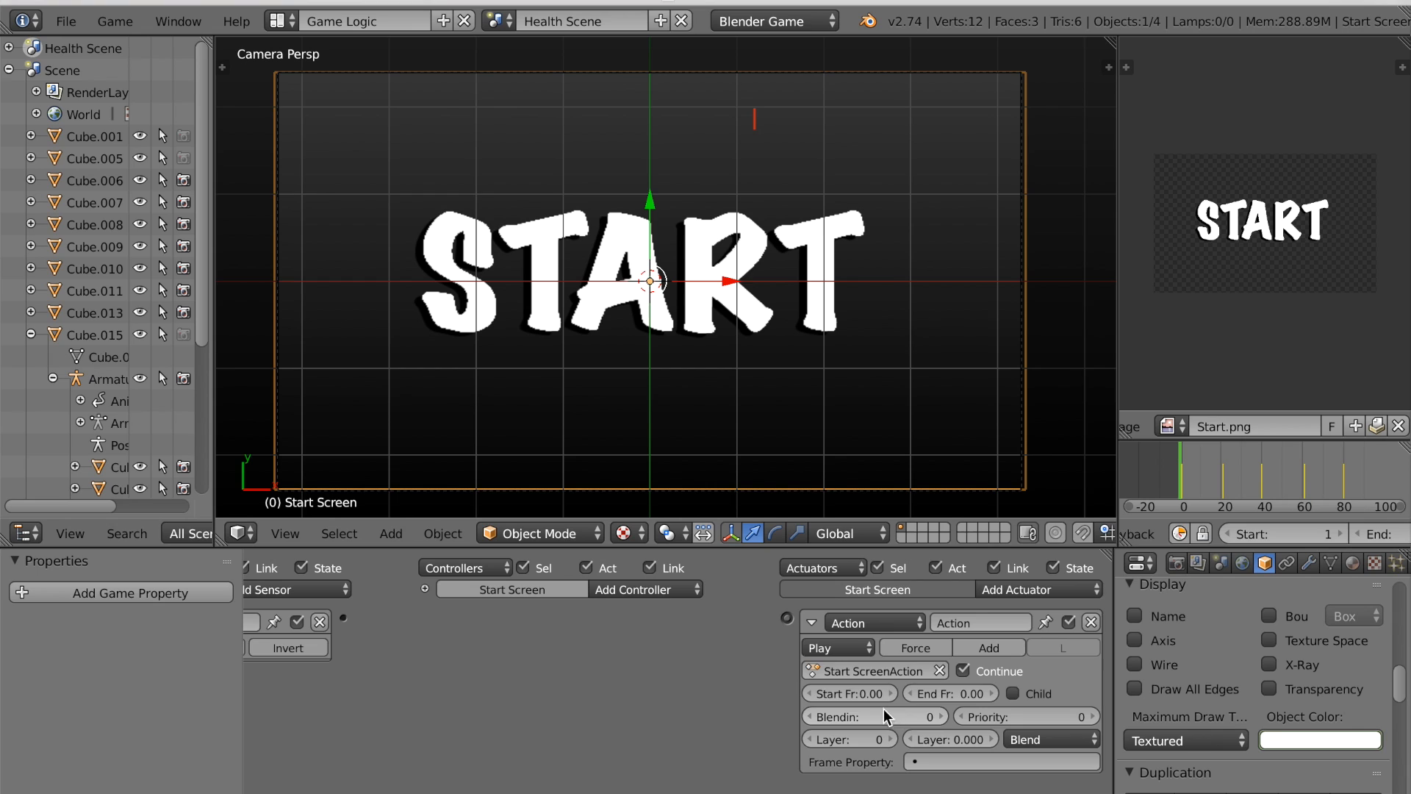
Set the action's frame range to start 1, end 80.
{"action": "left_click", "coordinate": [847, 693]}
{"action": "type", "text": "1"}
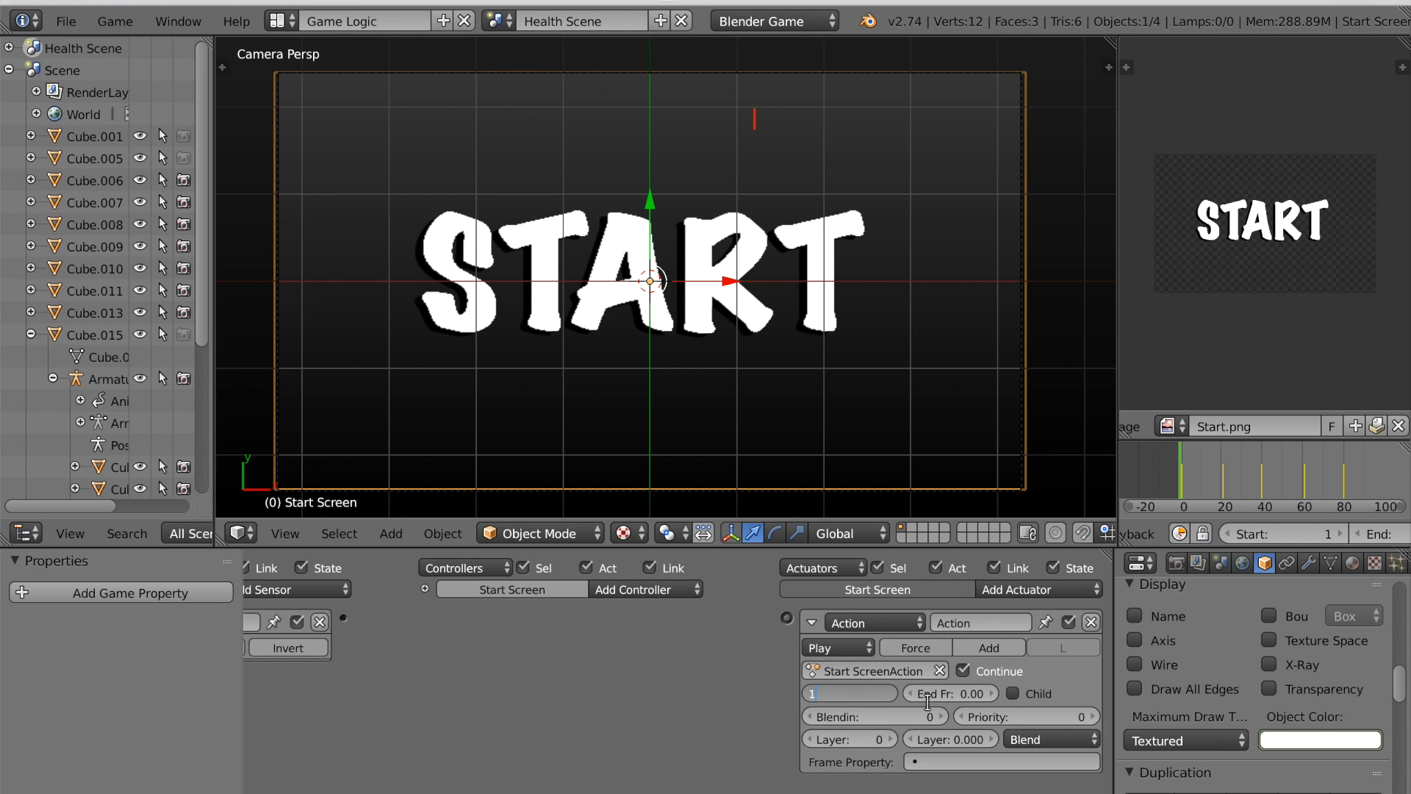
{"action": "left_click", "coordinate": [950, 693]}
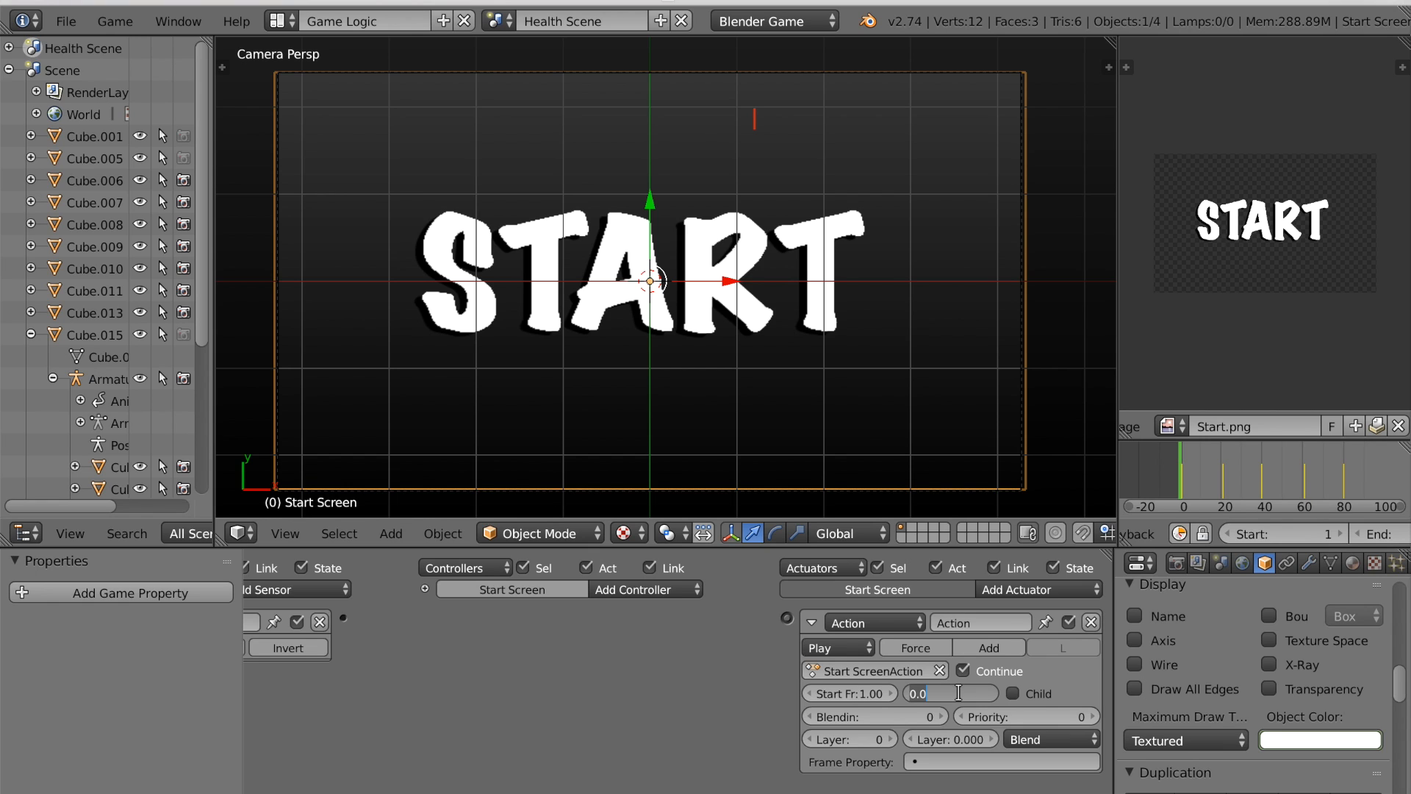
{"action": "type", "text": "80"}
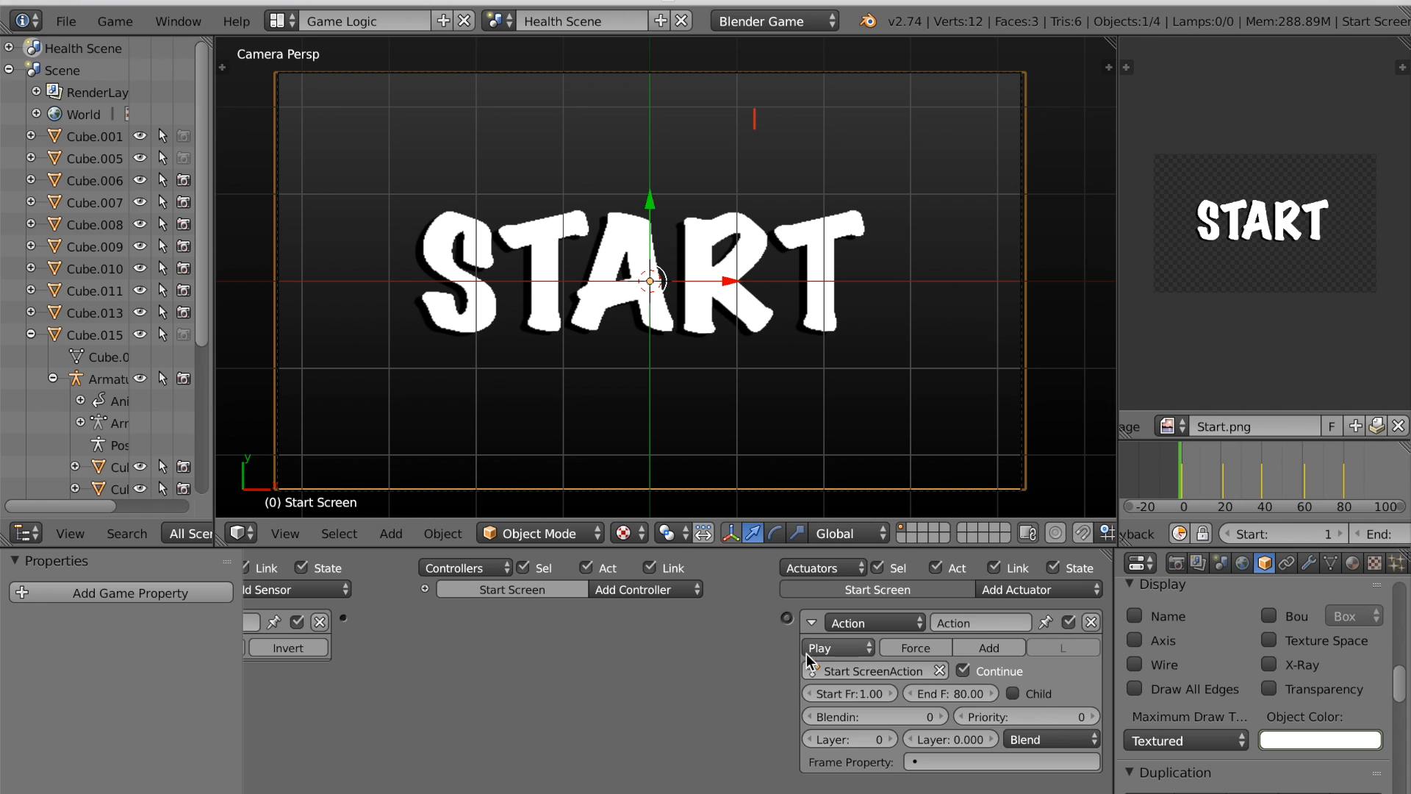
{"action": "mouse_move", "coordinate": [377, 619]}
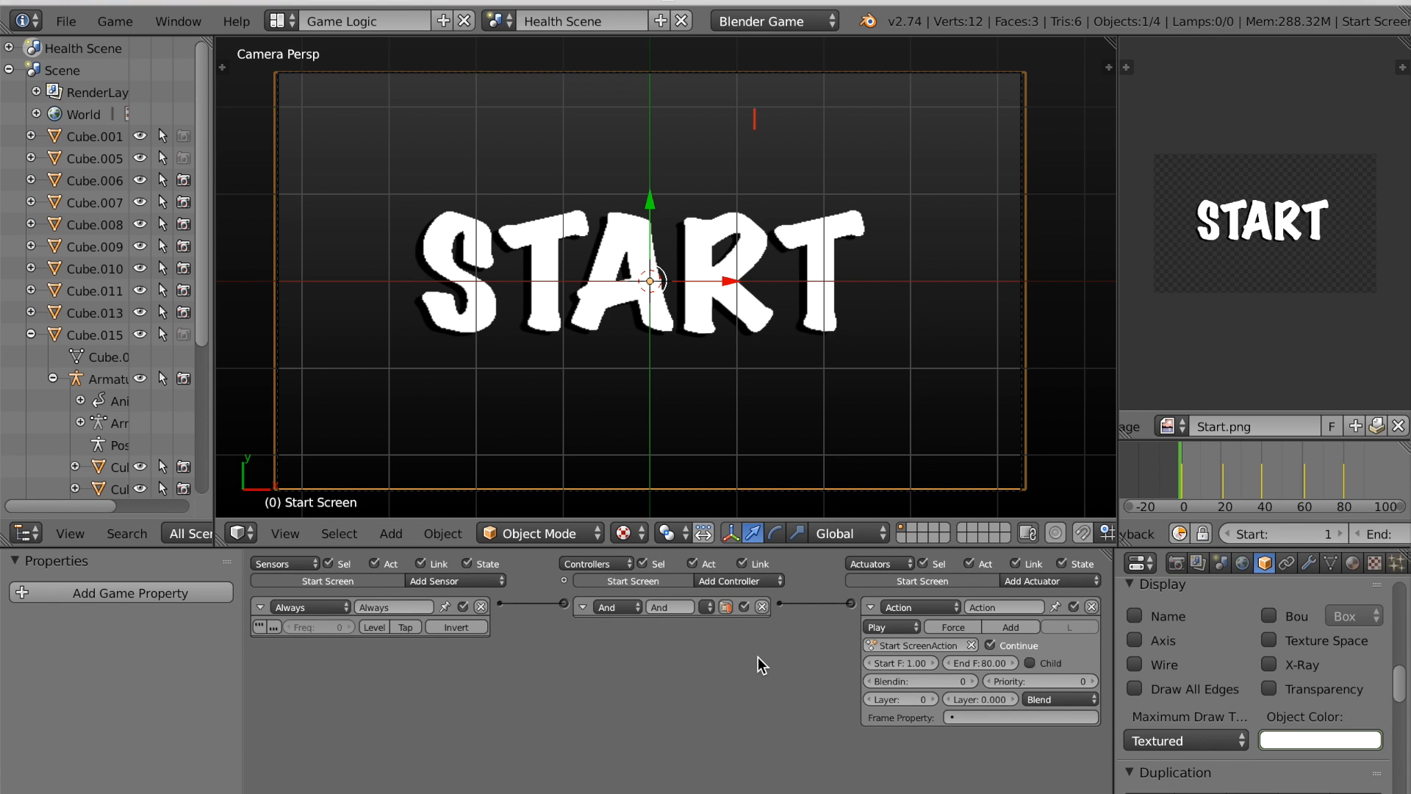
{"action": "mouse_move", "coordinate": [803, 657]}
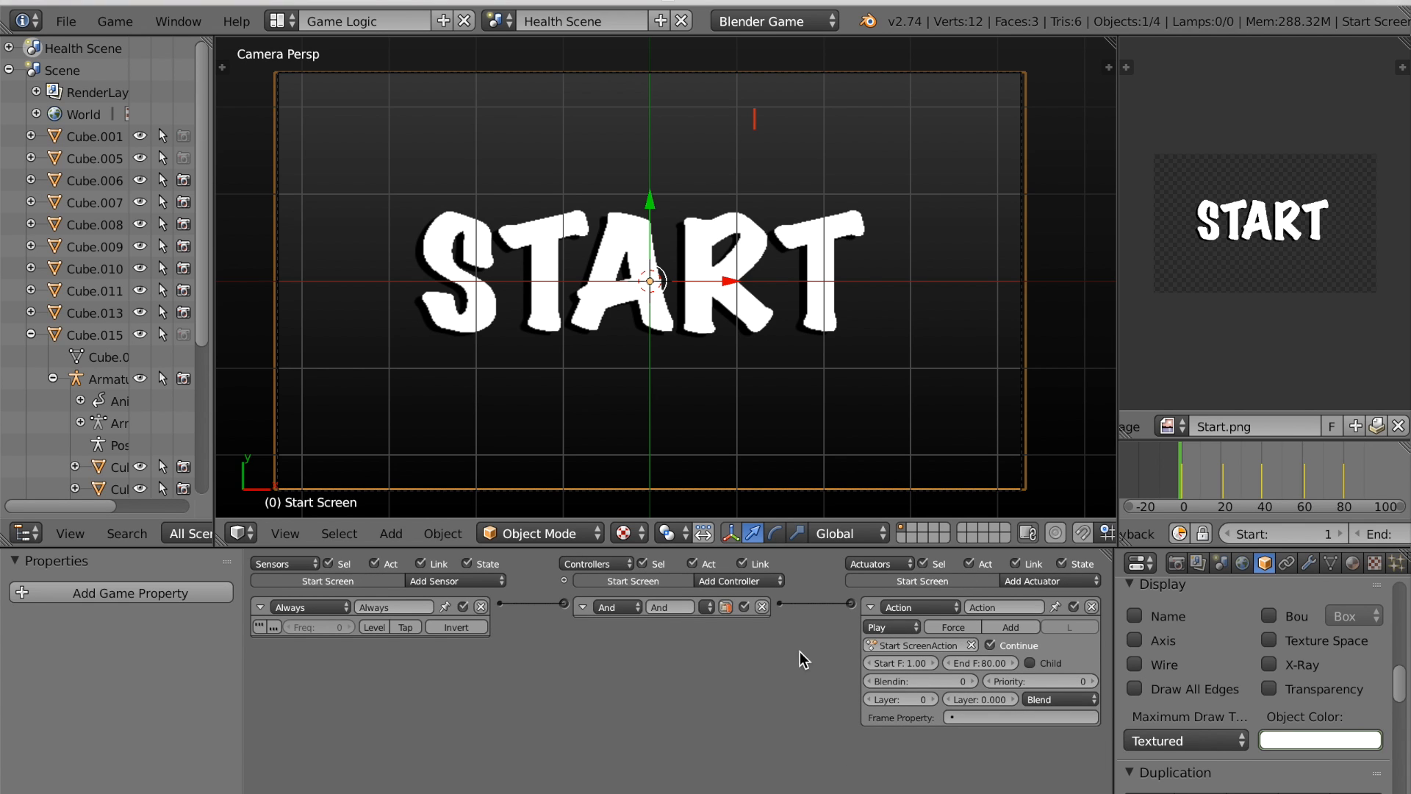
{"action": "mouse_move", "coordinate": [658, 635]}
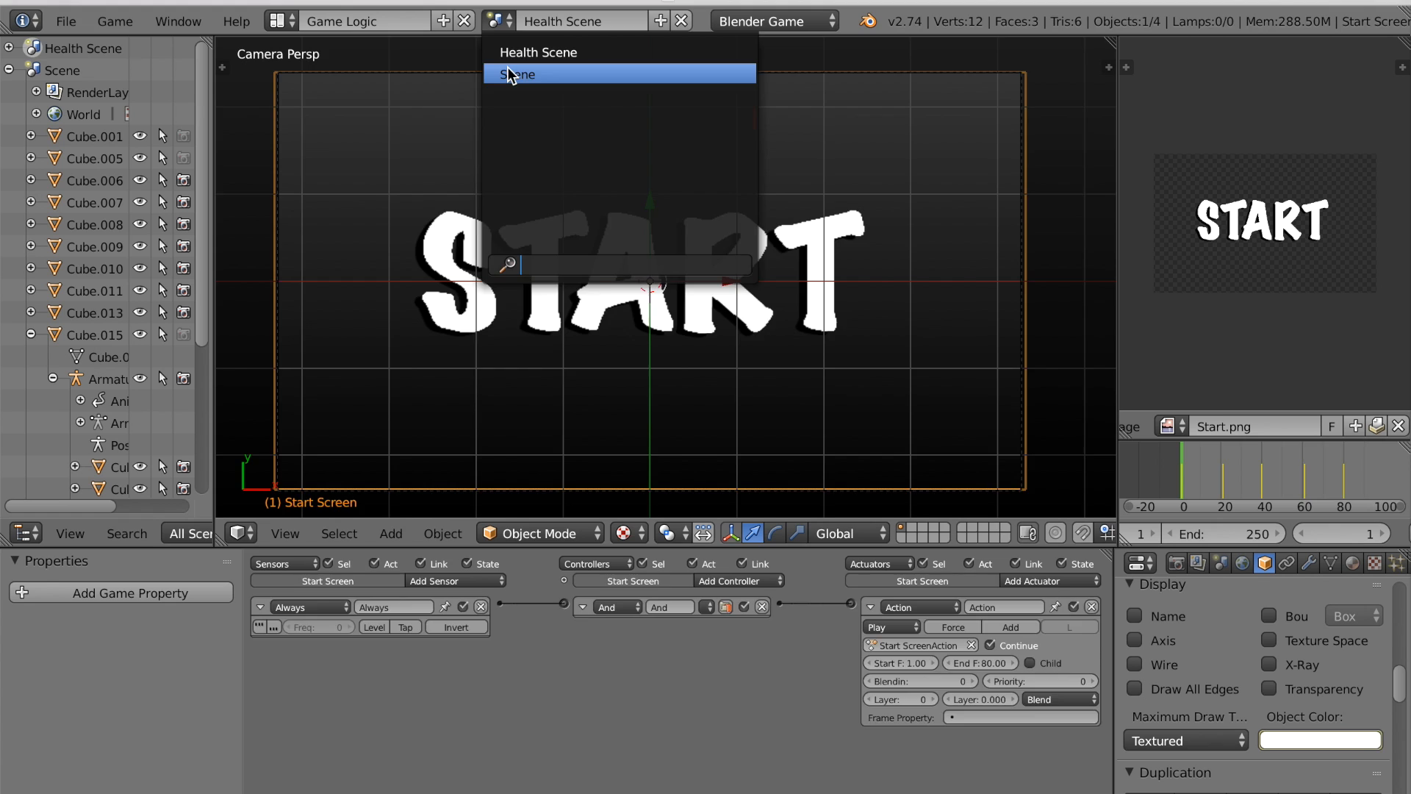
Switch back to the main scene named Scene.
{"action": "left_click", "coordinate": [517, 74]}
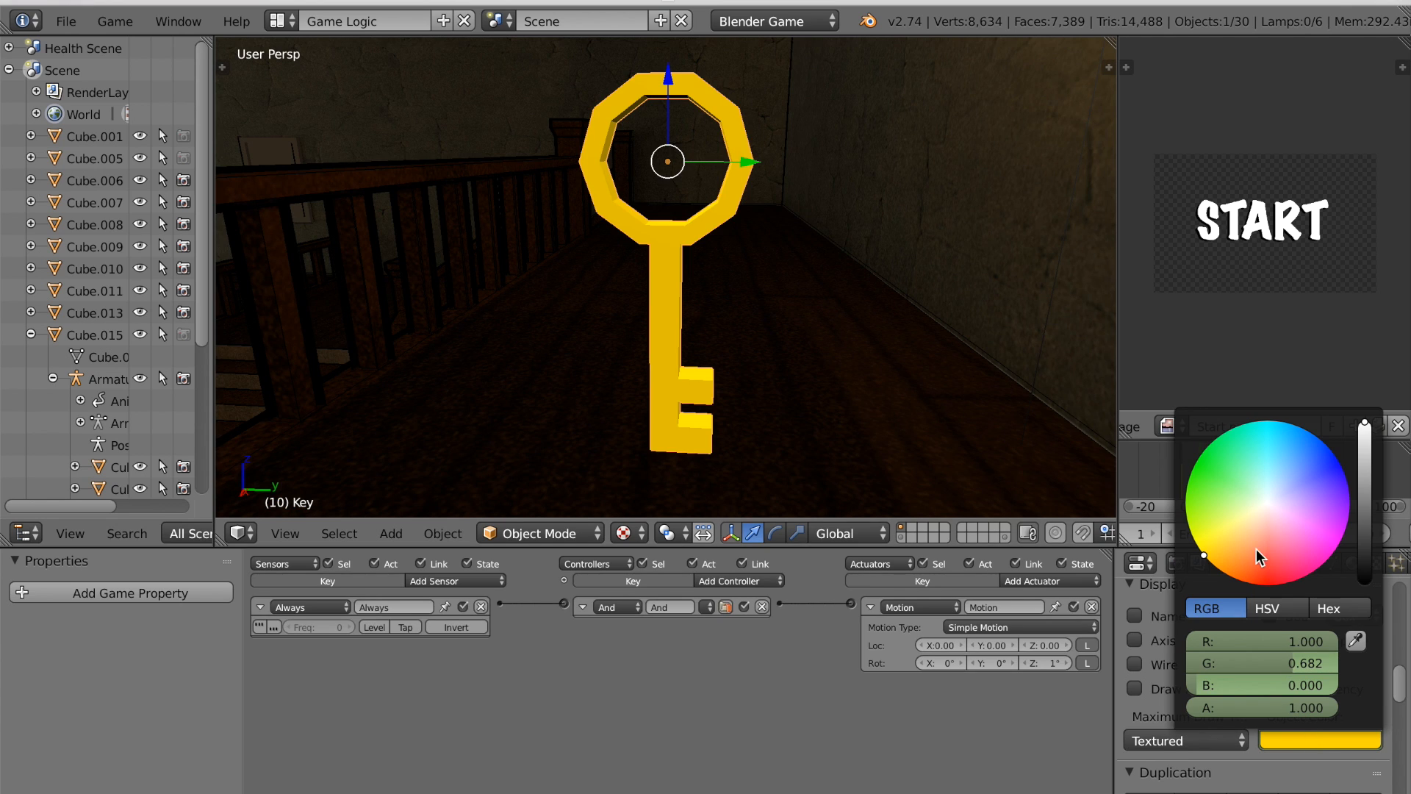
Change the Key object's colour from gold to a pale light blue in the colour picker.
{"action": "left_click", "coordinate": [1291, 480]}
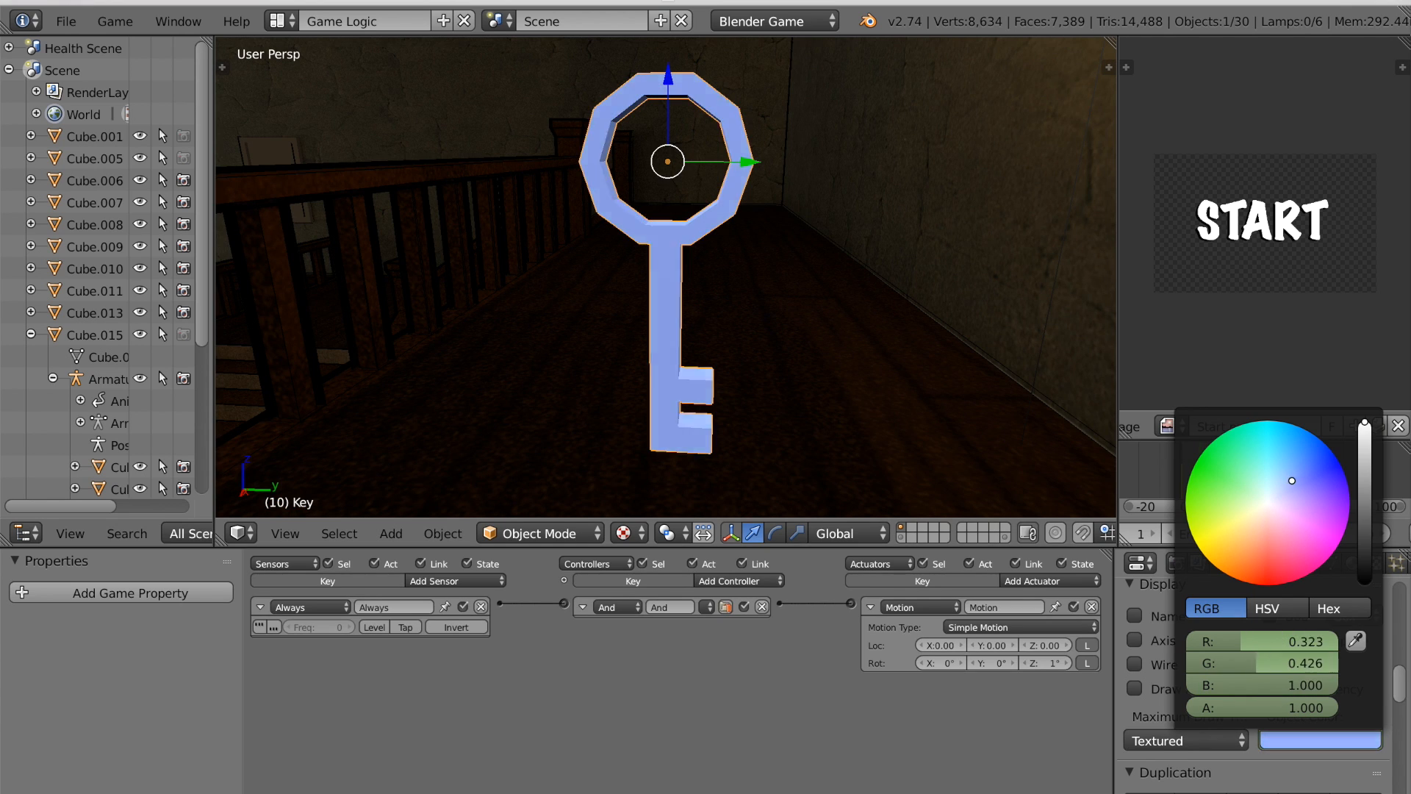